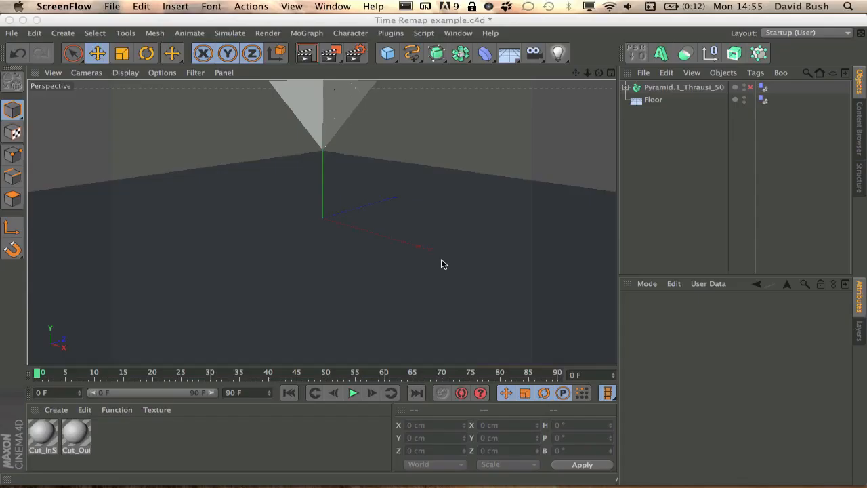
Dismiss the file browser window over the pyramid example scene.
right_click(441, 264)
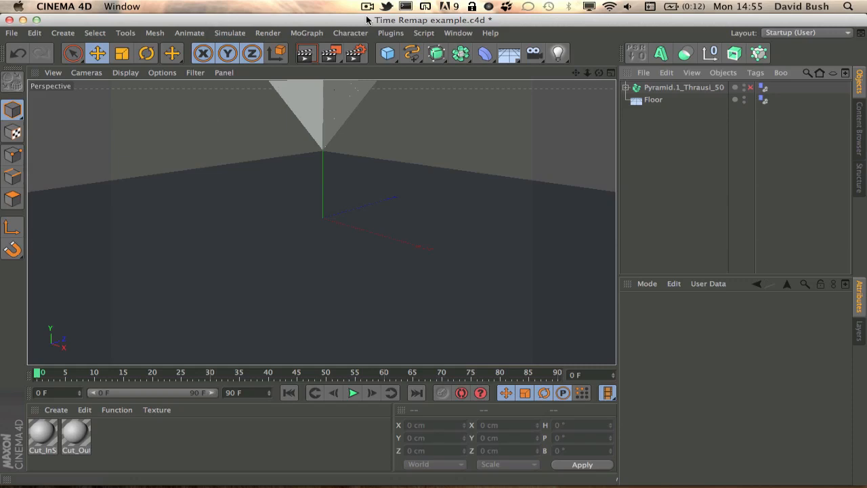
mouse_move(366, 19)
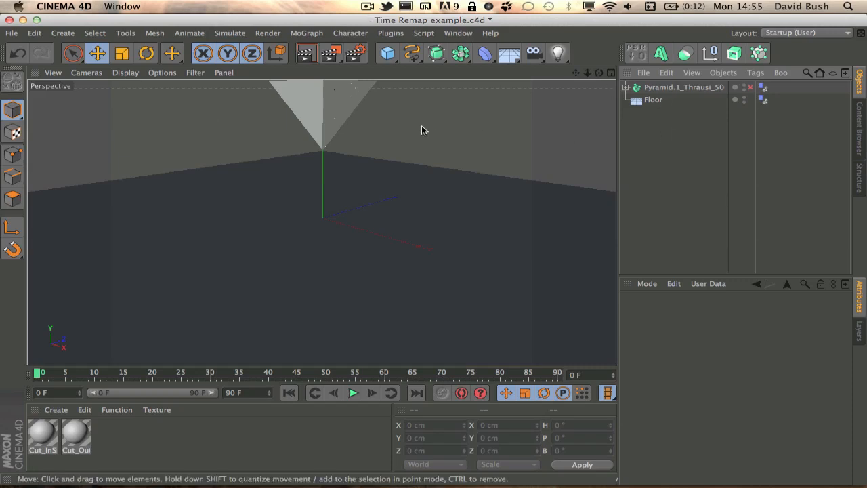
mouse_move(245, 119)
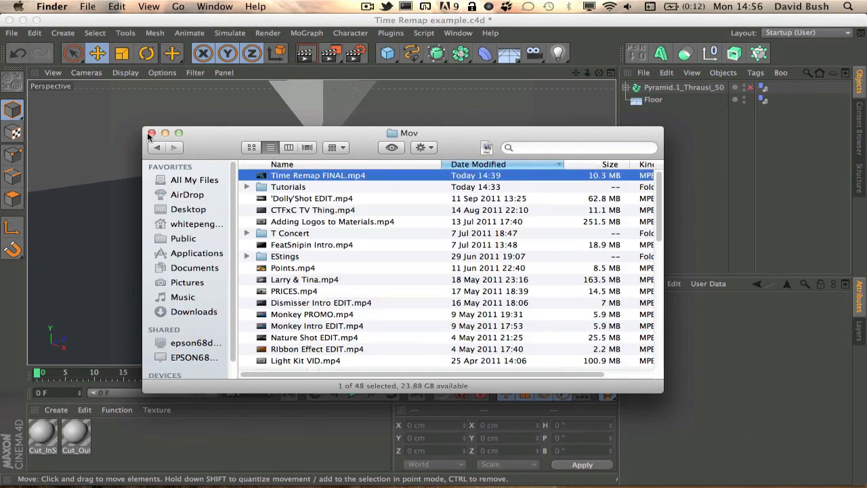
click(151, 132)
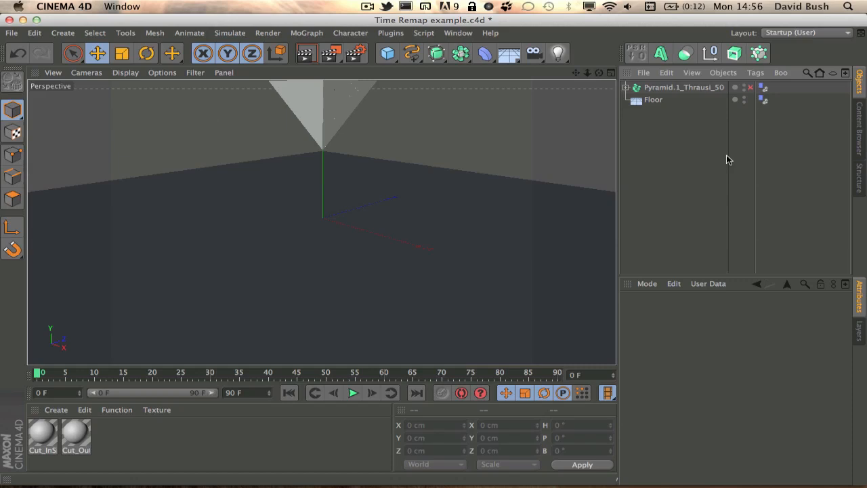
mouse_move(726, 159)
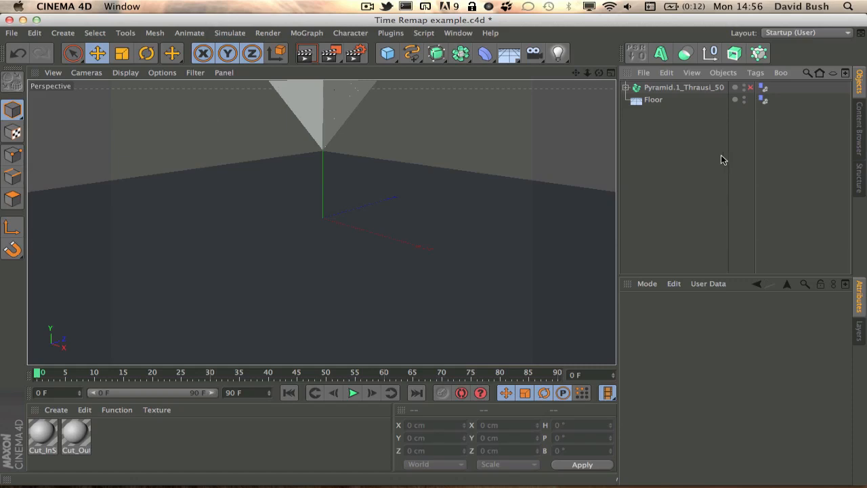
mouse_move(699, 160)
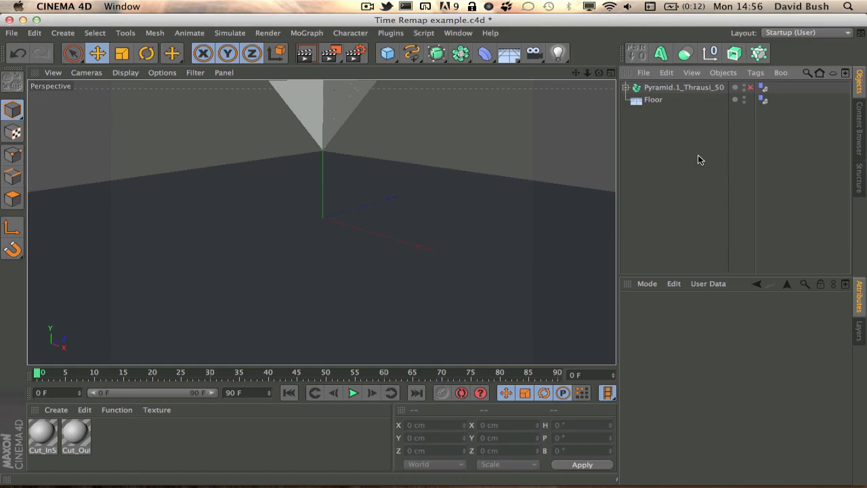
mouse_move(700, 163)
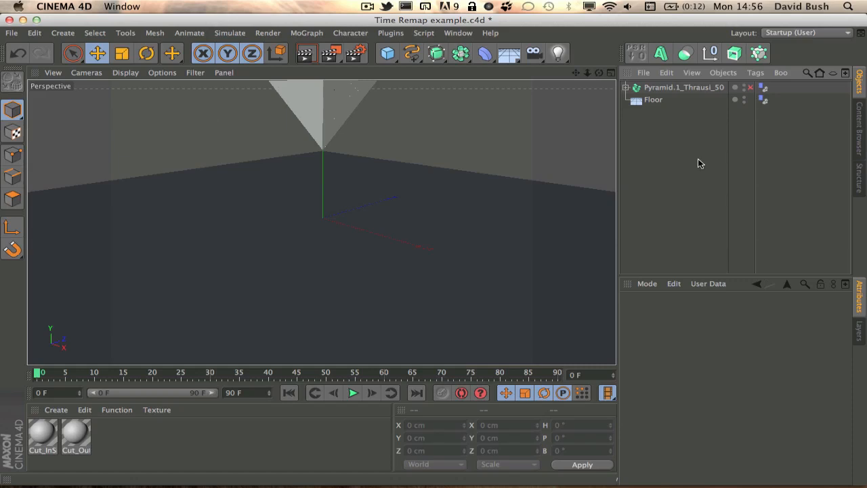
mouse_move(675, 213)
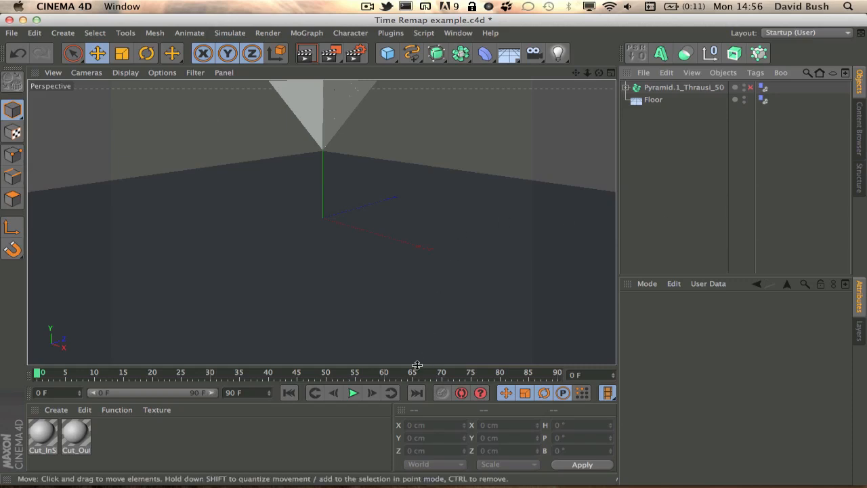
mouse_move(353, 393)
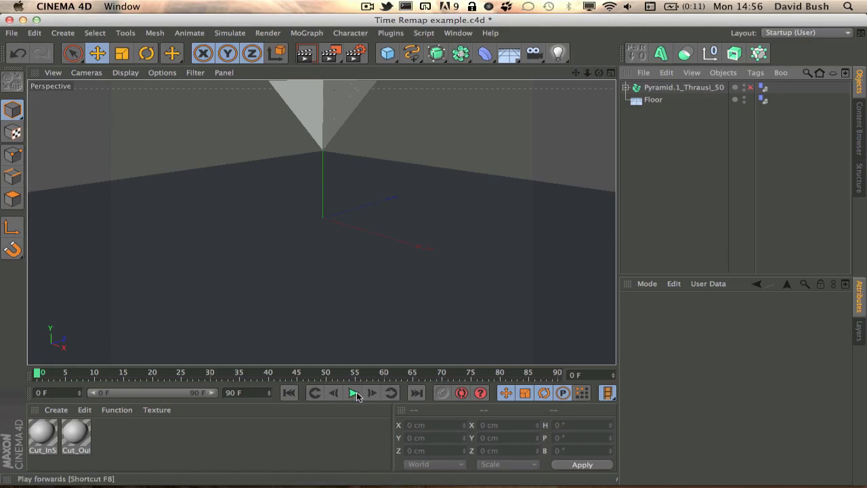
mouse_move(353, 393)
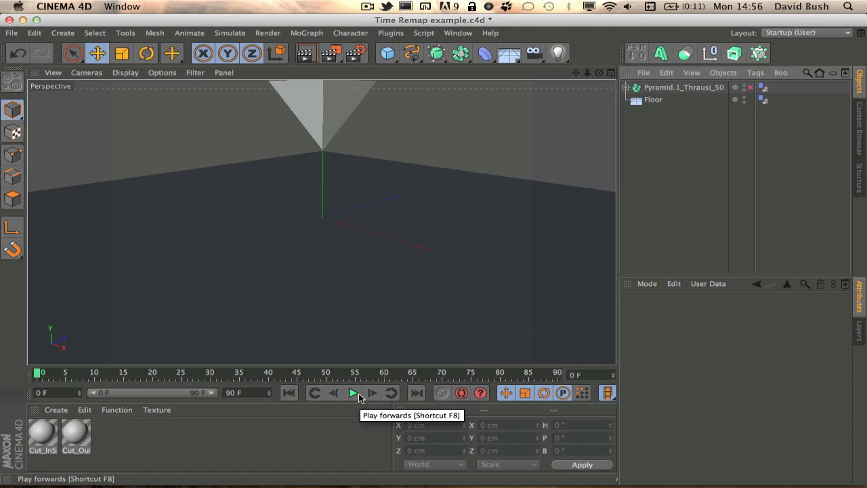
Play the pyramid falling and shattering on the floor, then pause playback.
click(352, 393)
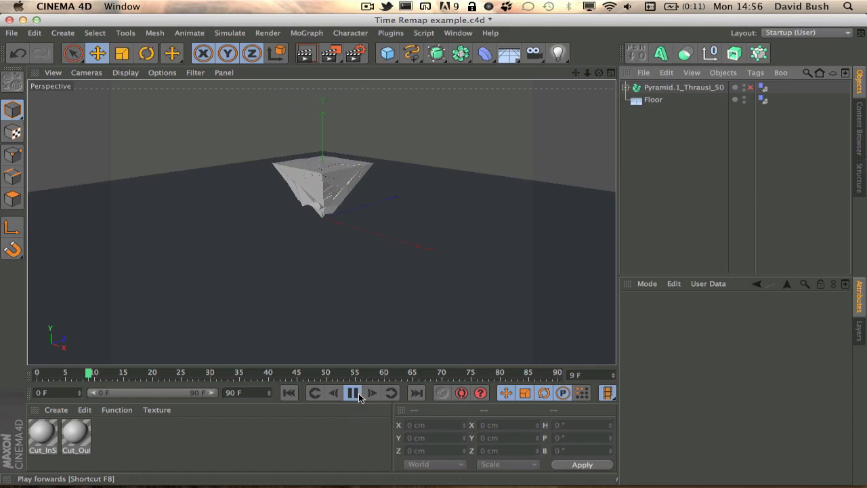
click(352, 393)
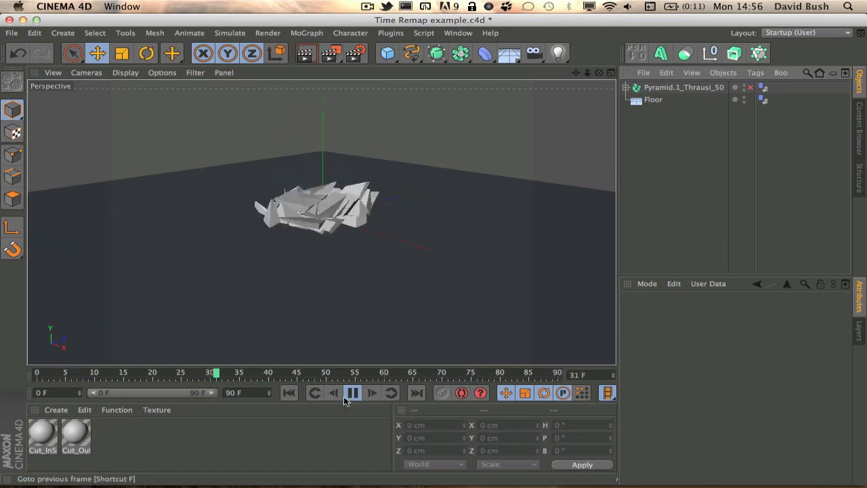
click(352, 393)
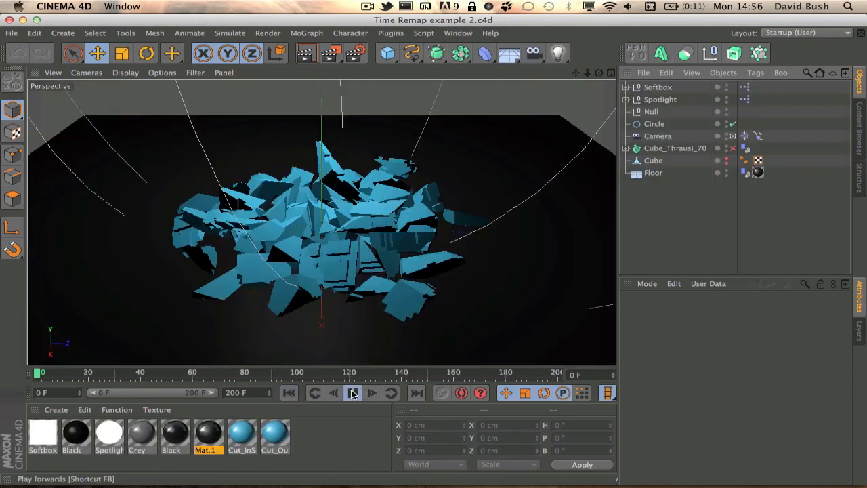
Play the cube shattering into blue pieces on the black floor, toggling playback several times.
click(352, 393)
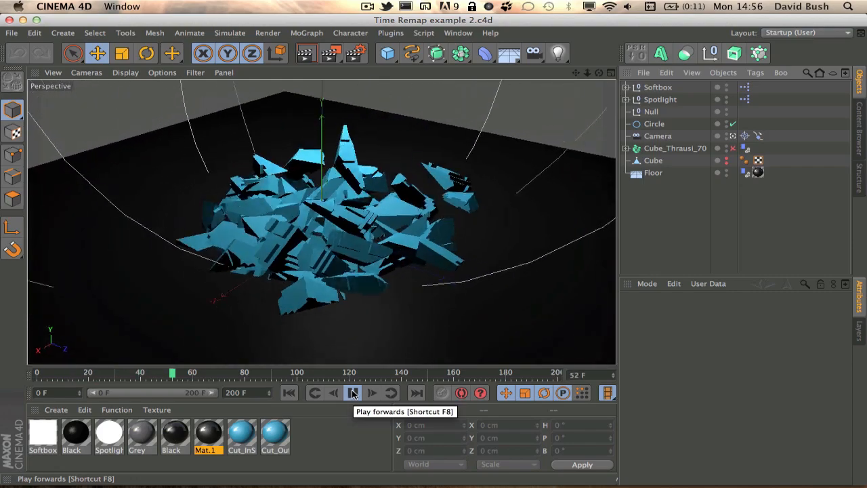
click(352, 393)
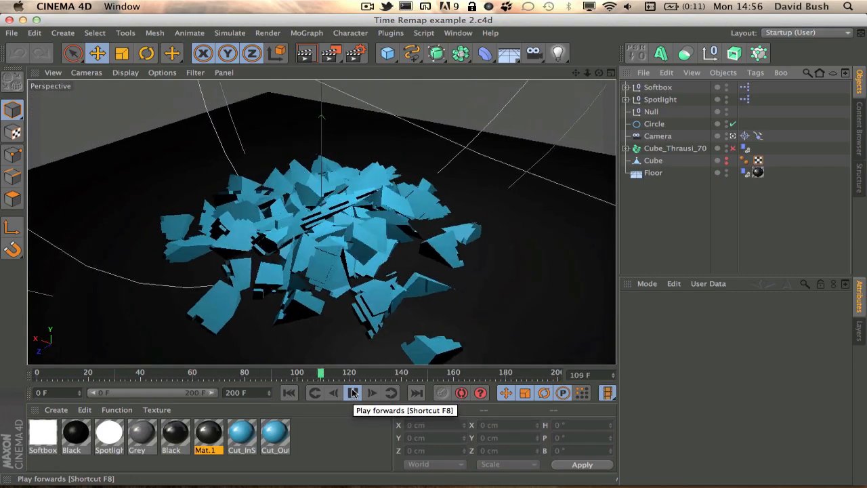
click(352, 393)
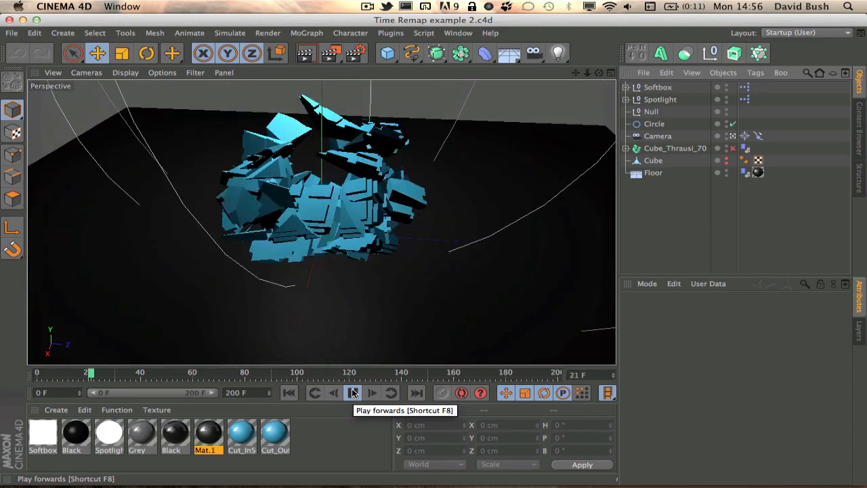
click(352, 393)
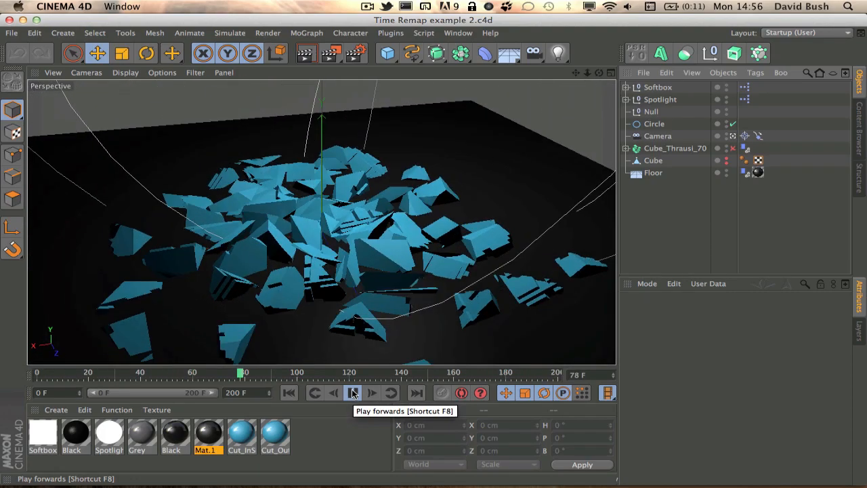
click(353, 393)
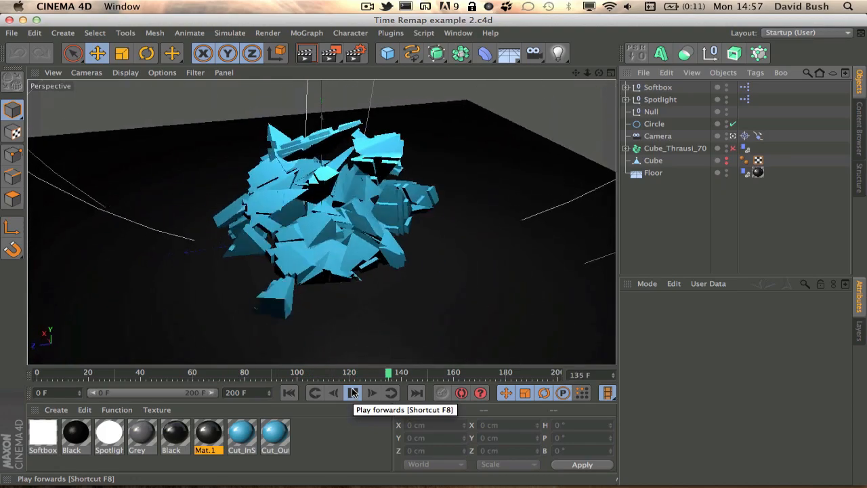
click(353, 393)
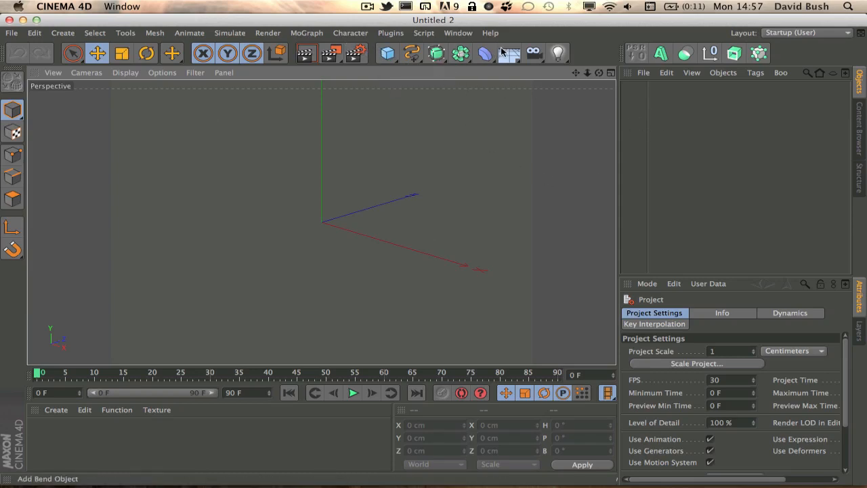
mouse_move(509, 53)
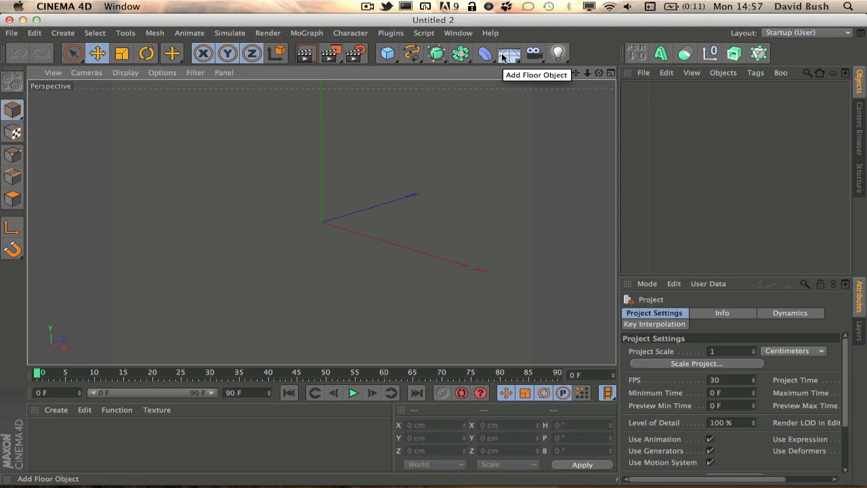
mouse_move(390, 67)
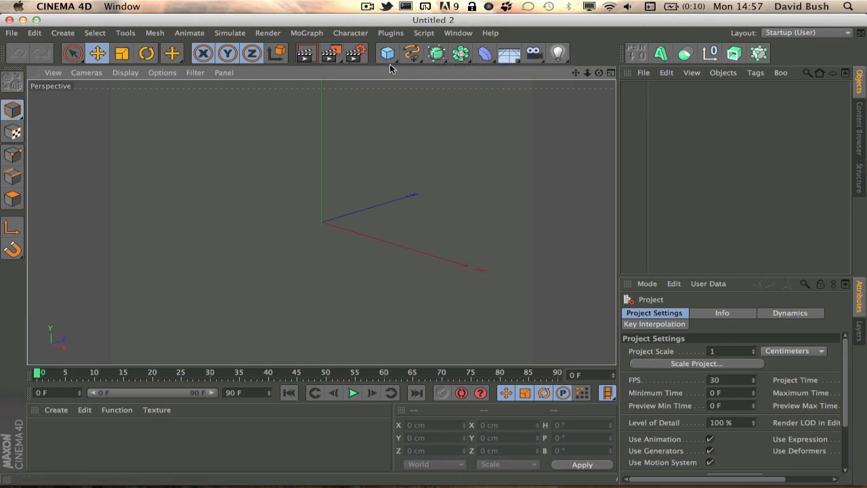
mouse_move(386, 54)
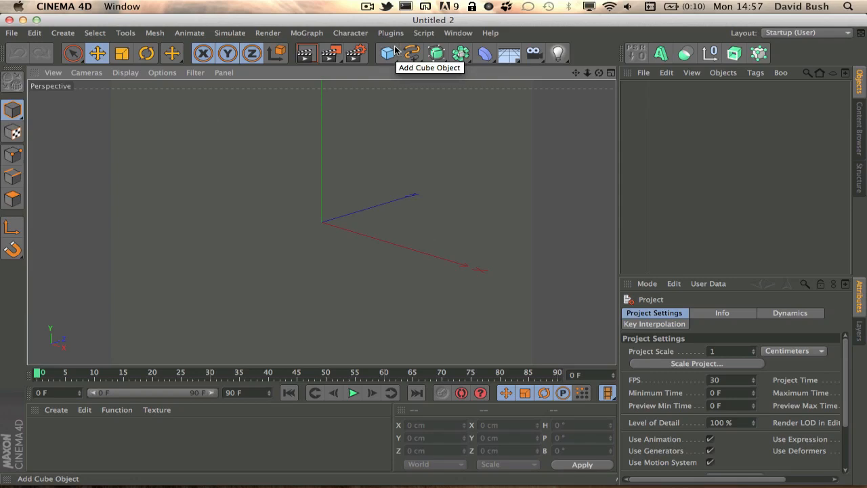
mouse_move(387, 53)
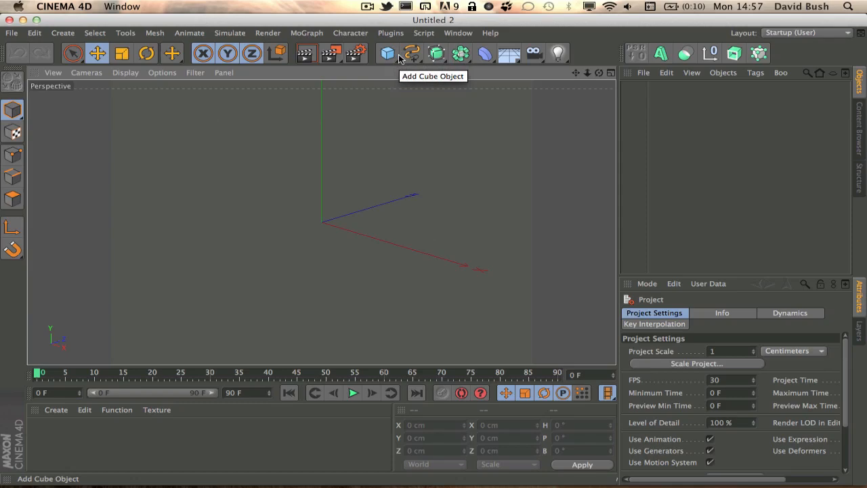
mouse_move(508, 54)
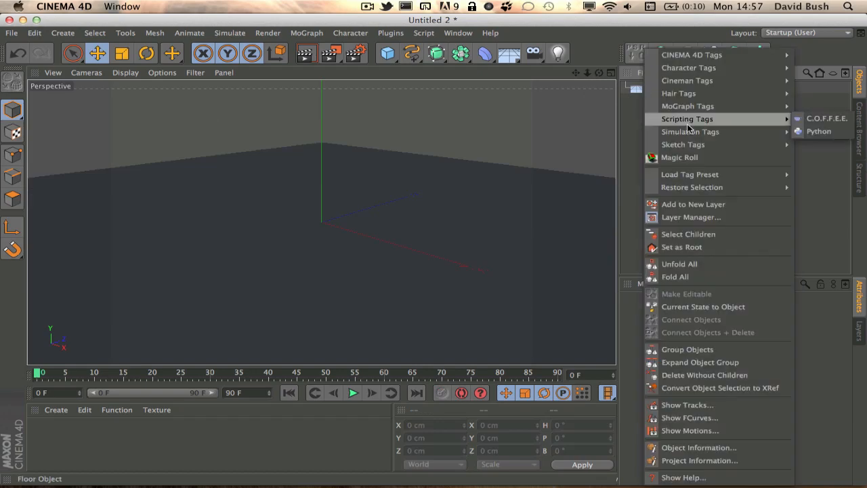
mouse_move(689, 132)
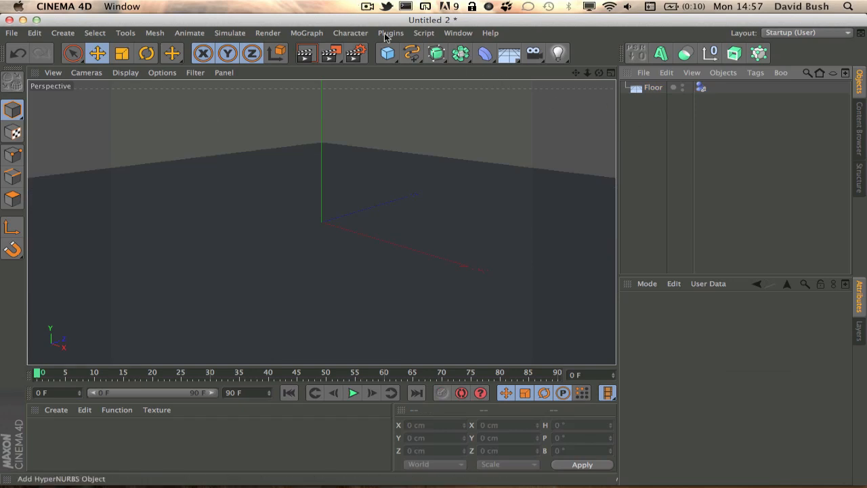
Add a Platonic primitive to the scene above the floor.
click(386, 53)
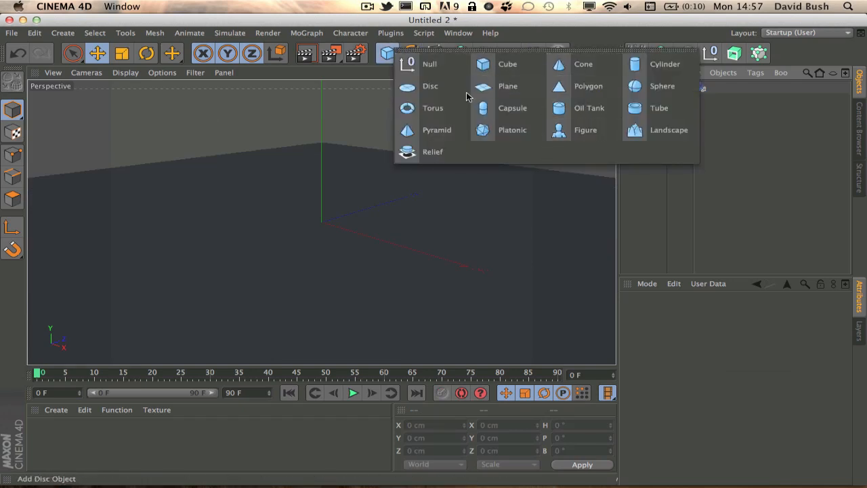
mouse_move(588, 86)
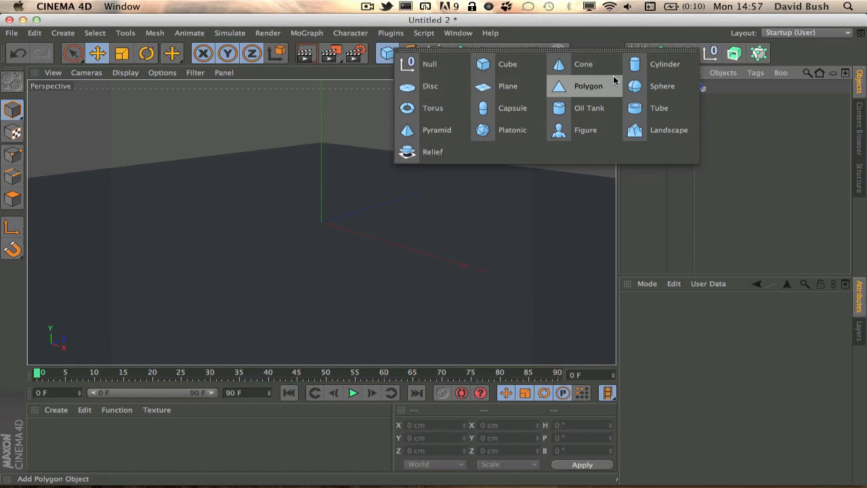
mouse_move(512, 108)
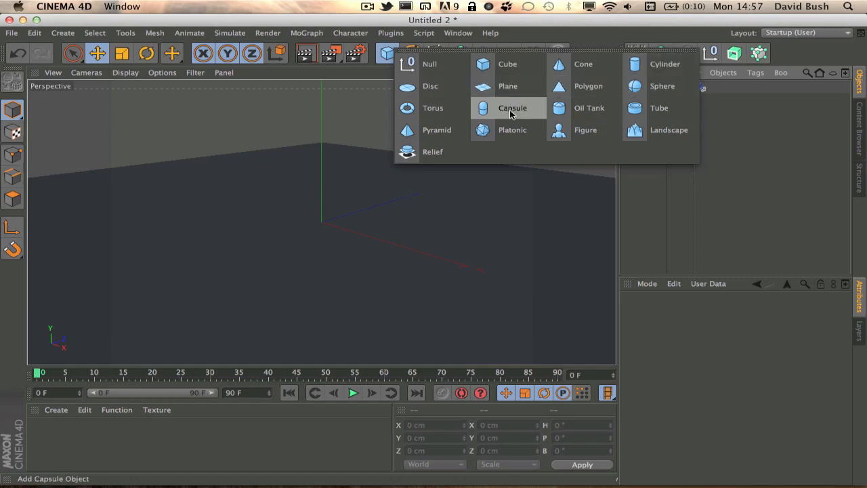
mouse_move(512, 129)
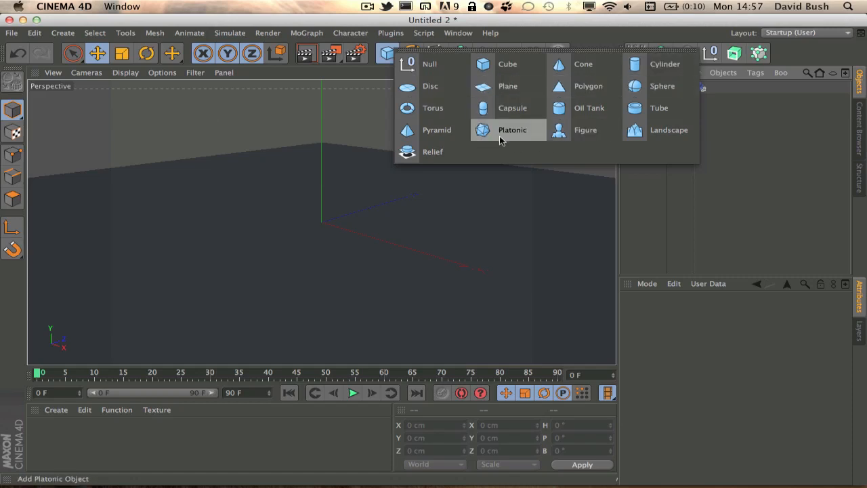
click(512, 129)
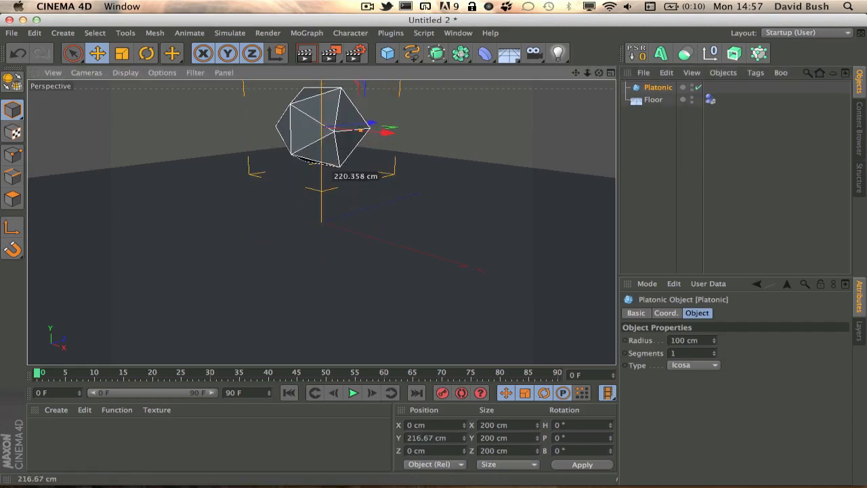
Change the Platonic type through Bucky and Octa to Icosa and select it.
click(695, 364)
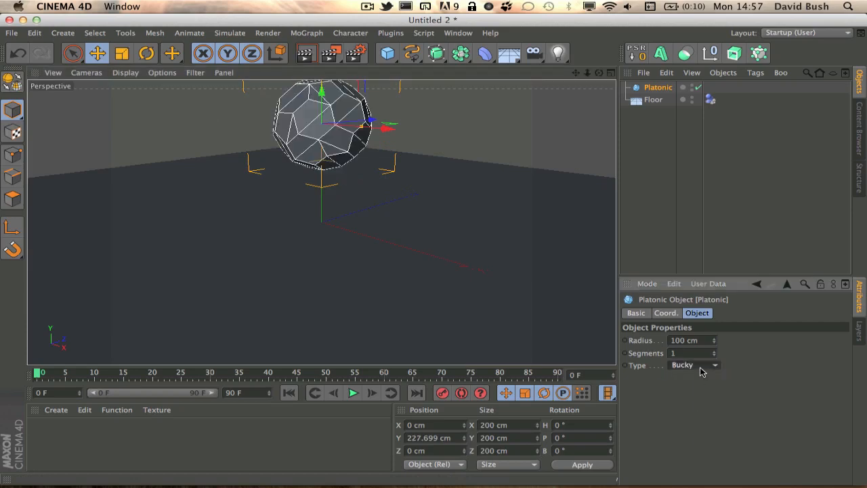
click(694, 365)
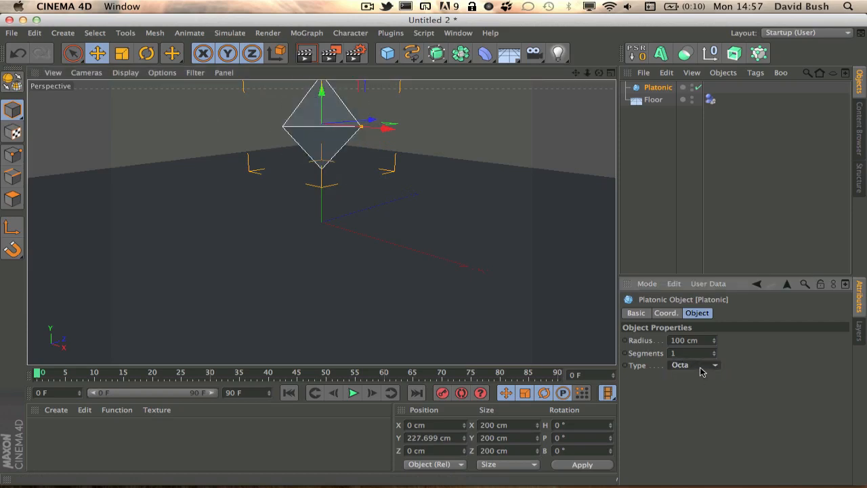
click(691, 364)
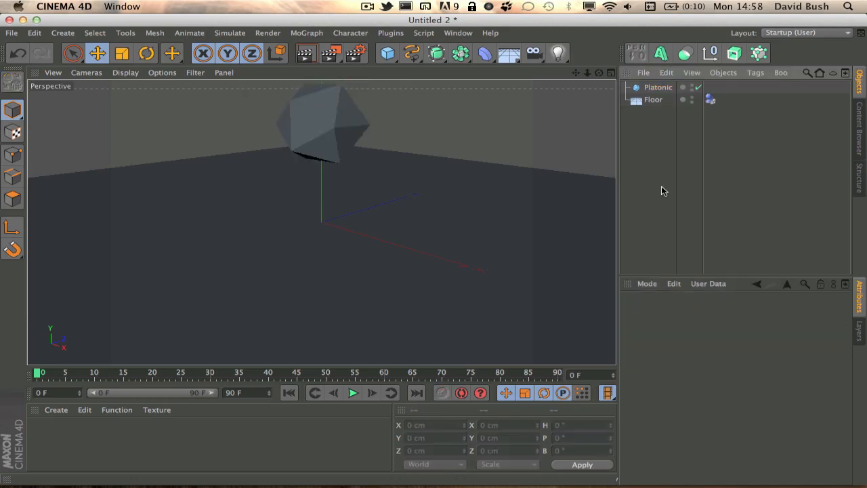
click(657, 86)
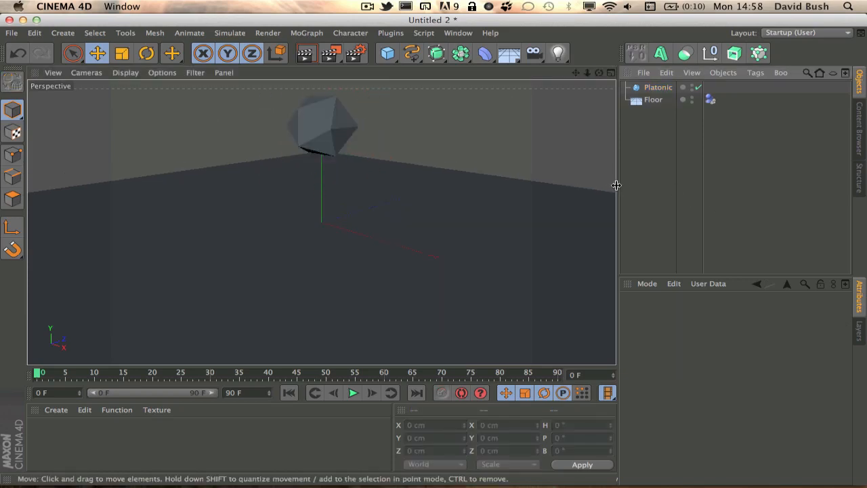
click(390, 32)
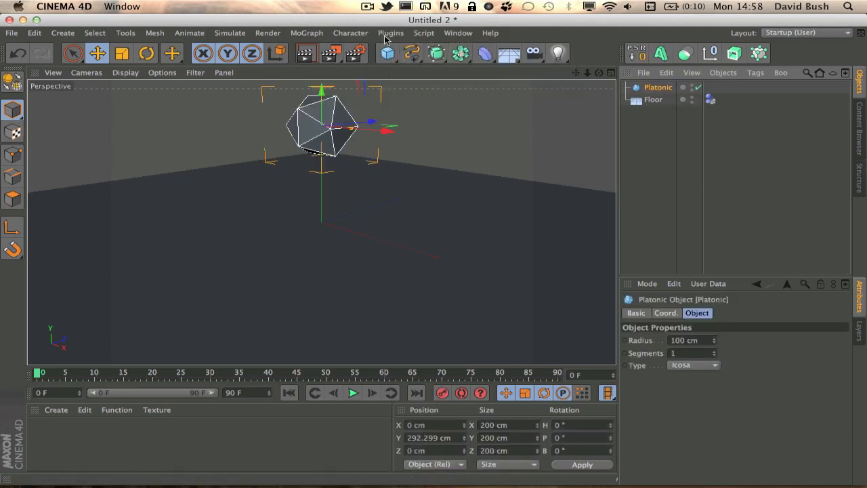
Fracture the icosahedron into 50 pieces with the Thrausi plugin (Break Now).
click(390, 33)
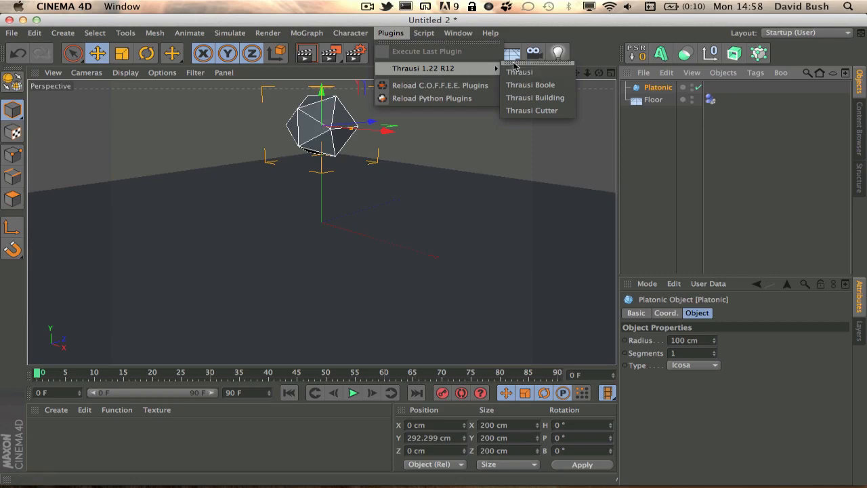
mouse_move(519, 72)
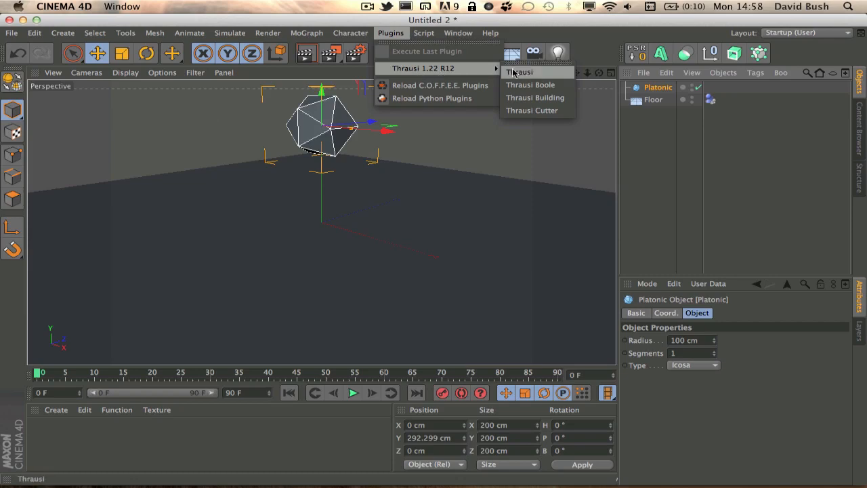
click(518, 72)
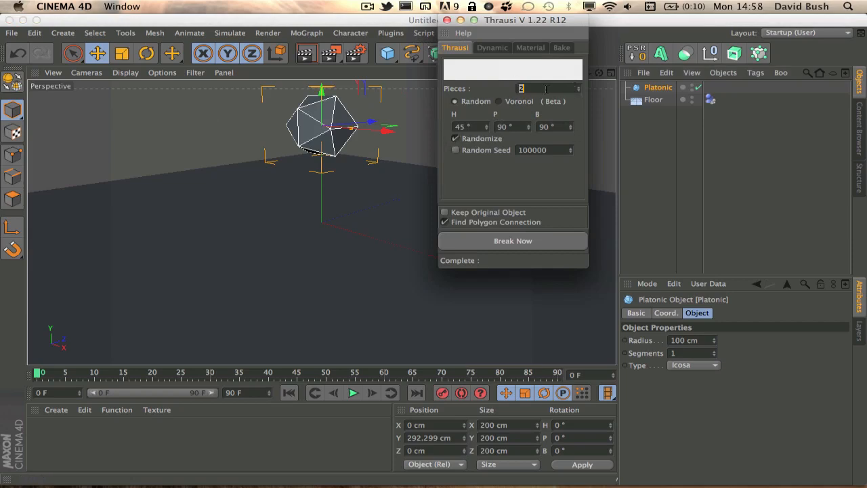
text(50)
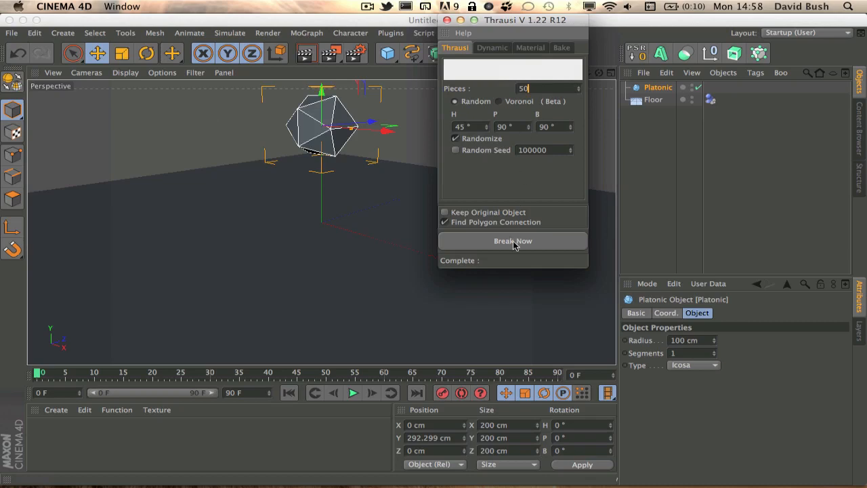
click(513, 240)
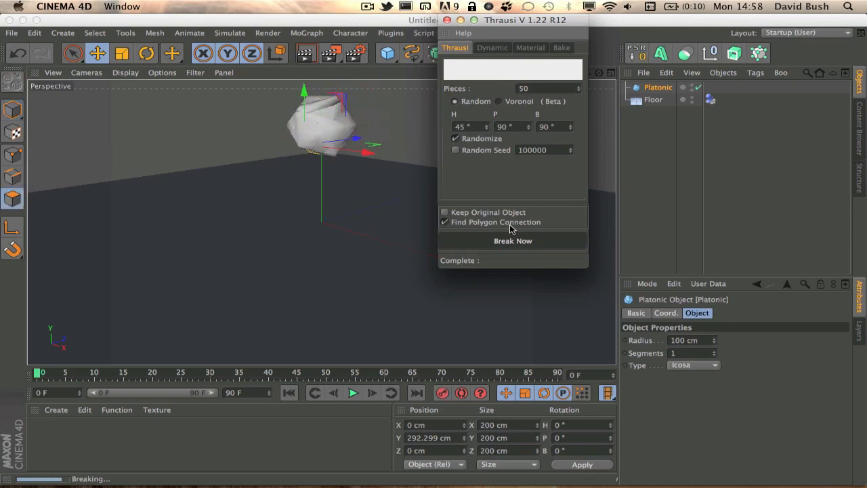
click(513, 241)
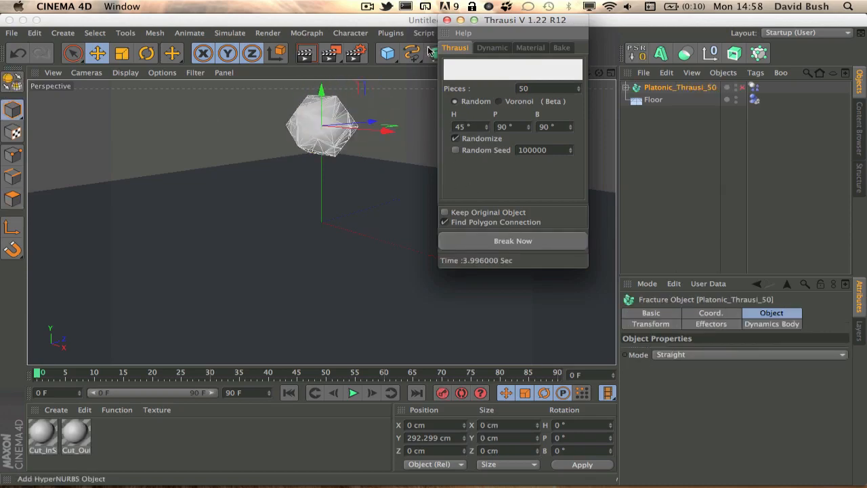
click(447, 19)
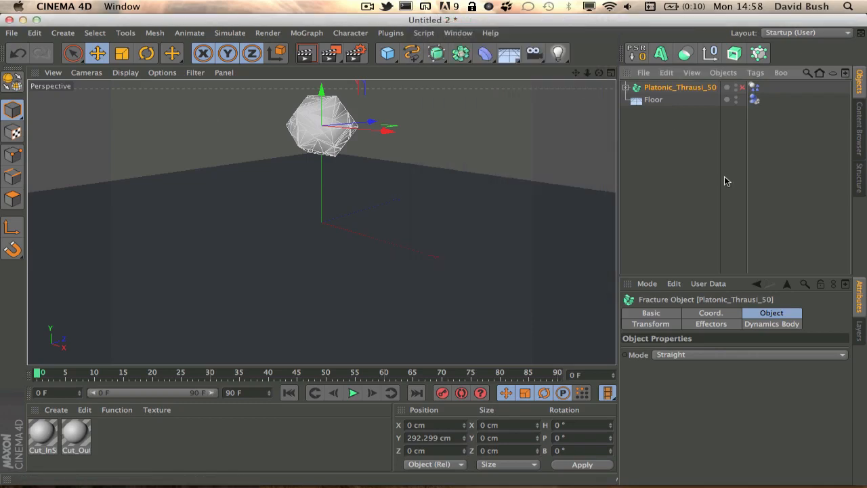
Select all pieces' Phong tags under Platonic_Thrausi_50 and set Phong Angle to 30°.
click(625, 87)
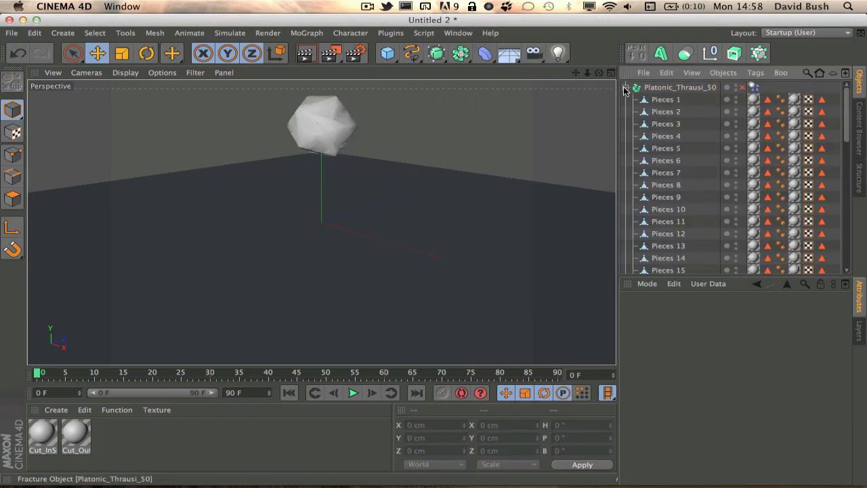
click(780, 99)
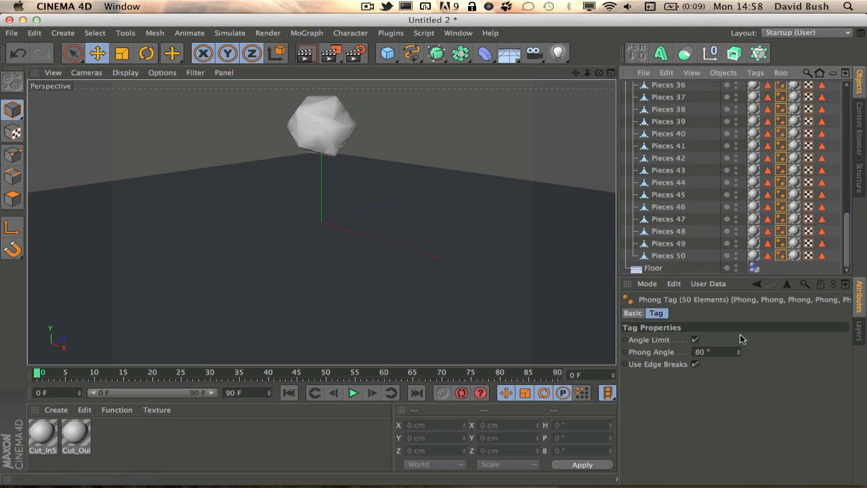
click(715, 351)
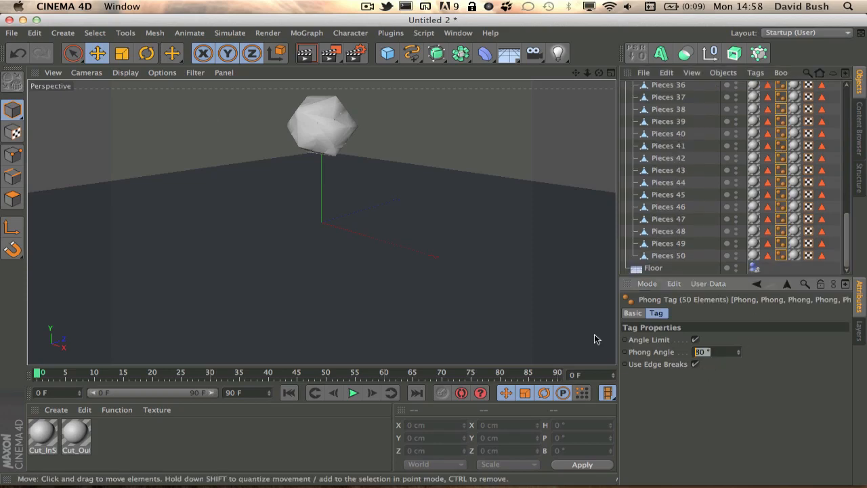
mouse_move(296, 7)
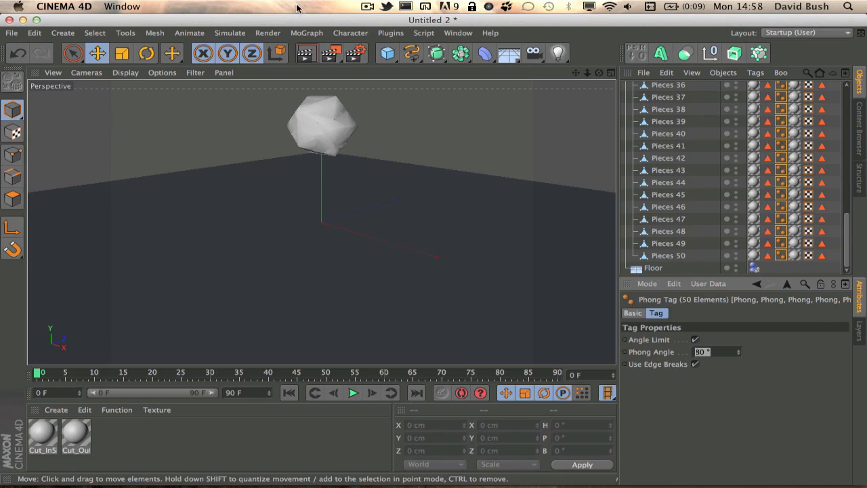
mouse_move(430, 158)
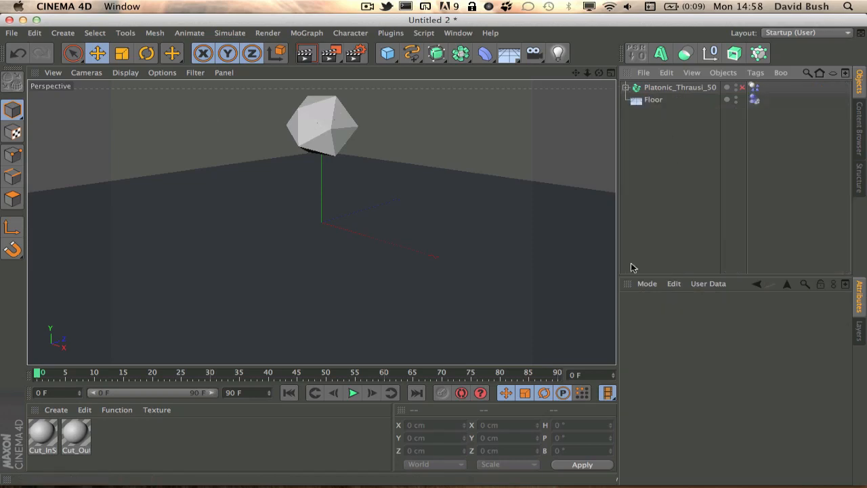
Play the dynamics so the pieces drop and scatter, then scrub frames around 53 to review.
click(352, 393)
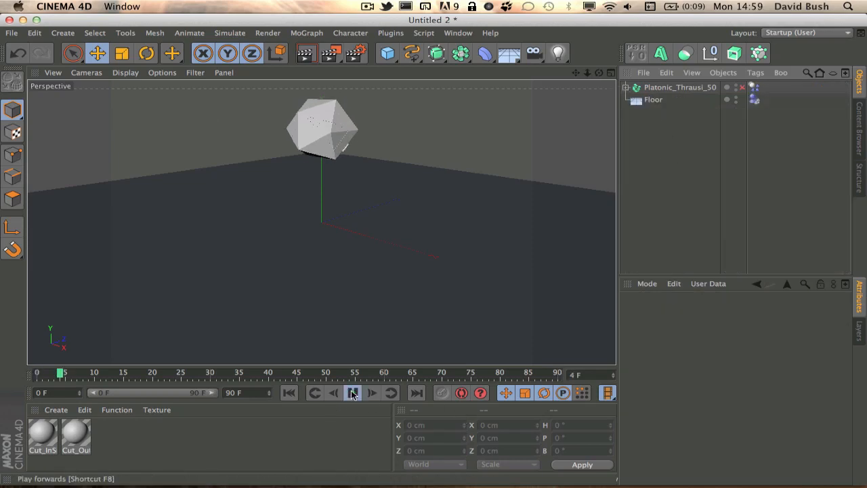
click(351, 393)
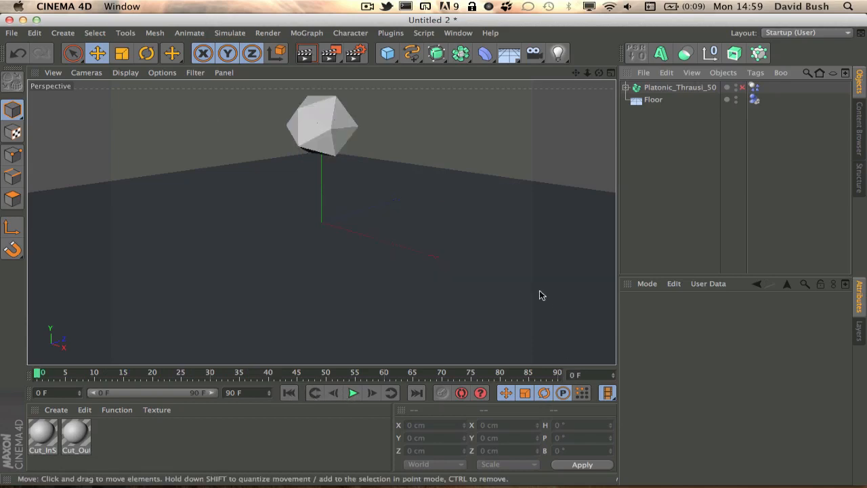
click(679, 87)
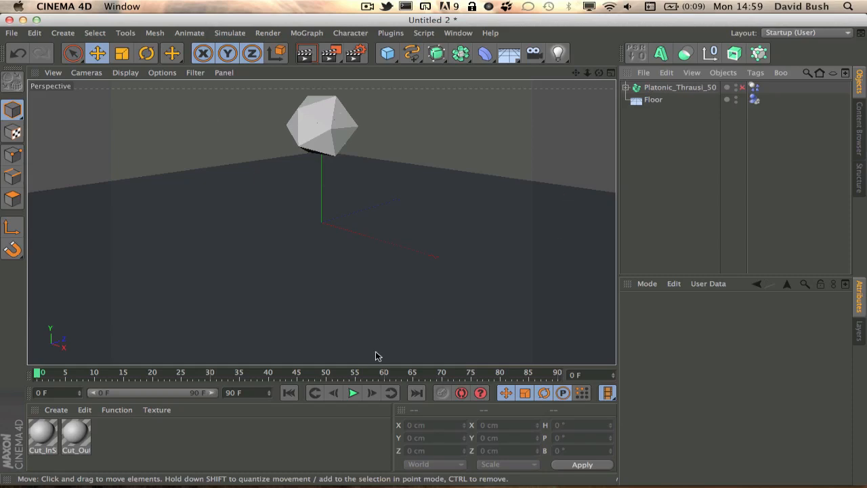
click(352, 393)
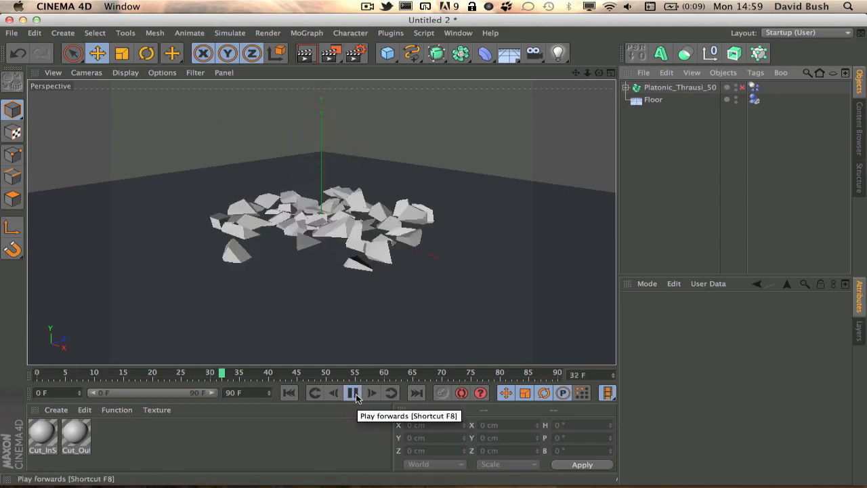
click(352, 393)
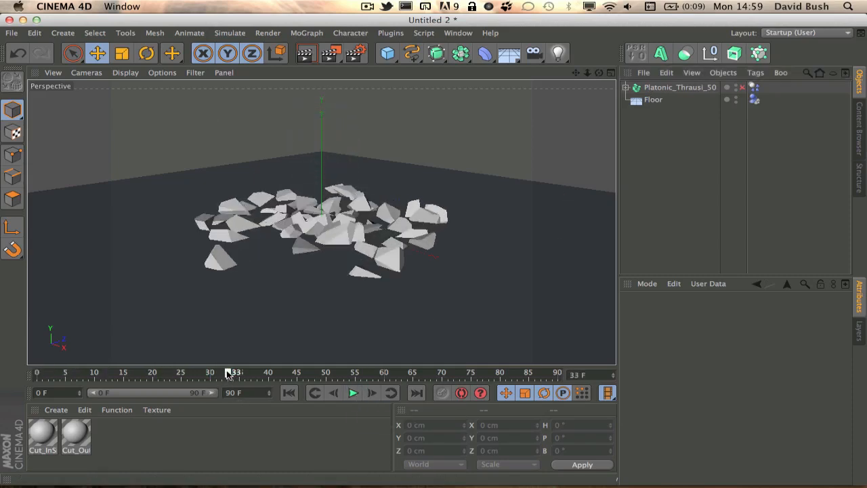
drag(233, 372, 351, 372)
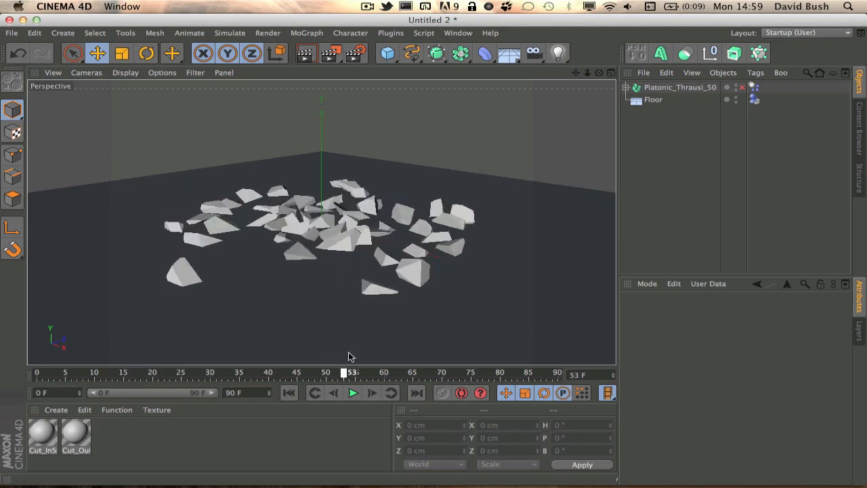
drag(342, 372, 178, 372)
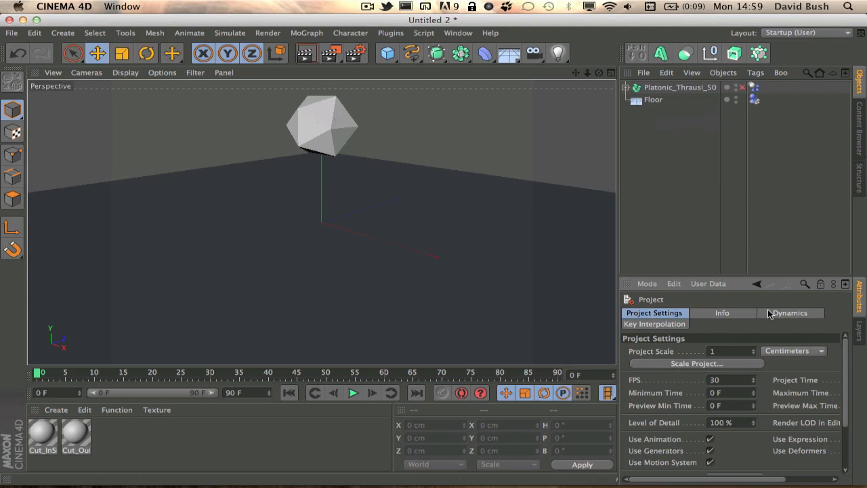
Bake the fall simulation in Project Settings > Dynamics > Cache and scrub the baked frames.
click(789, 312)
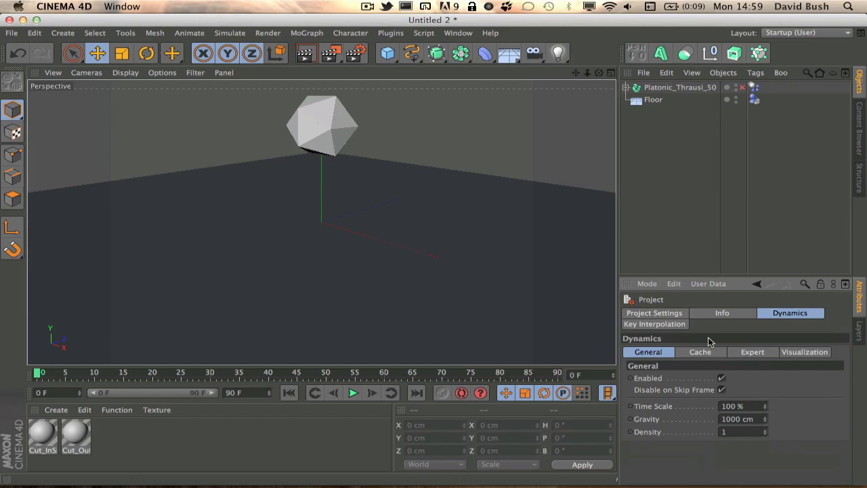
click(700, 351)
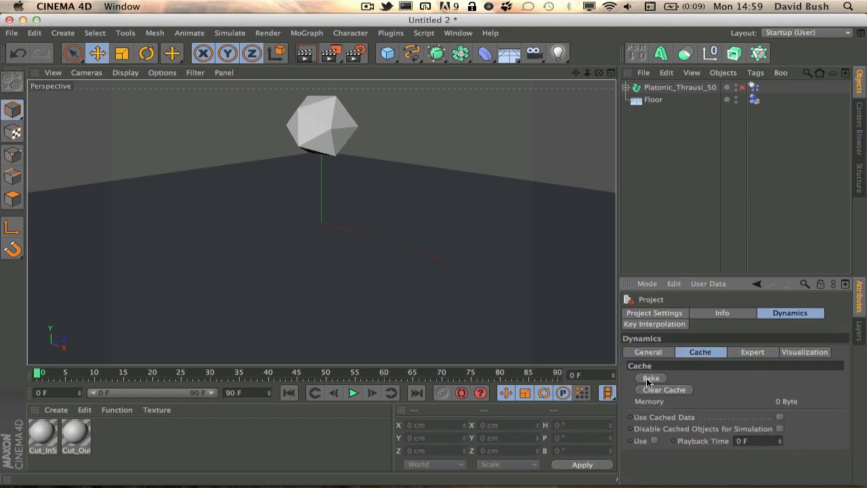
click(651, 378)
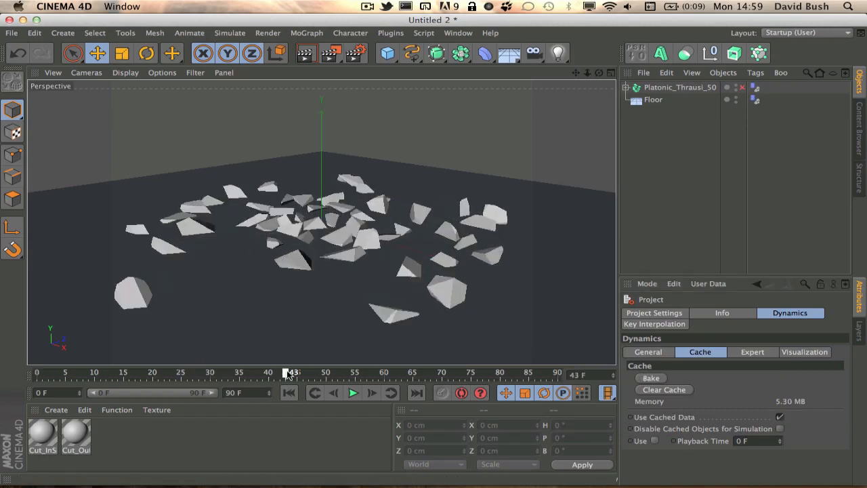
drag(292, 372, 112, 371)
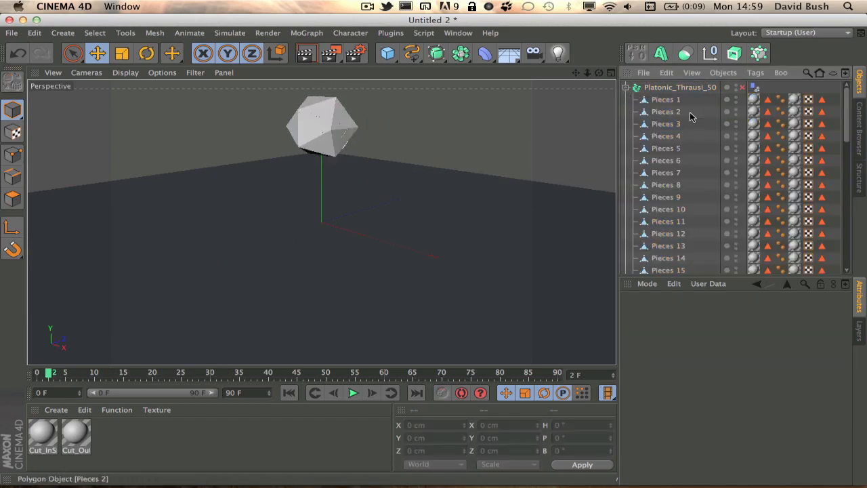
Collapse the fracture object's piece list and filter Customize Commands for 'time'.
click(665, 99)
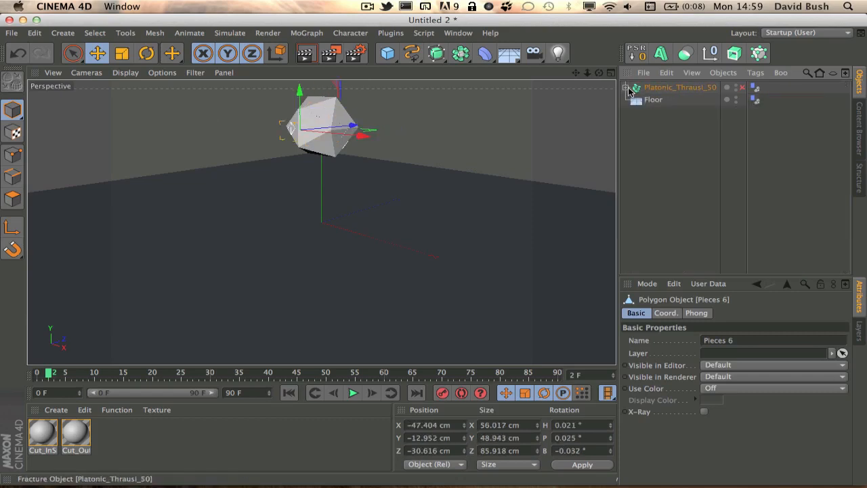
click(458, 32)
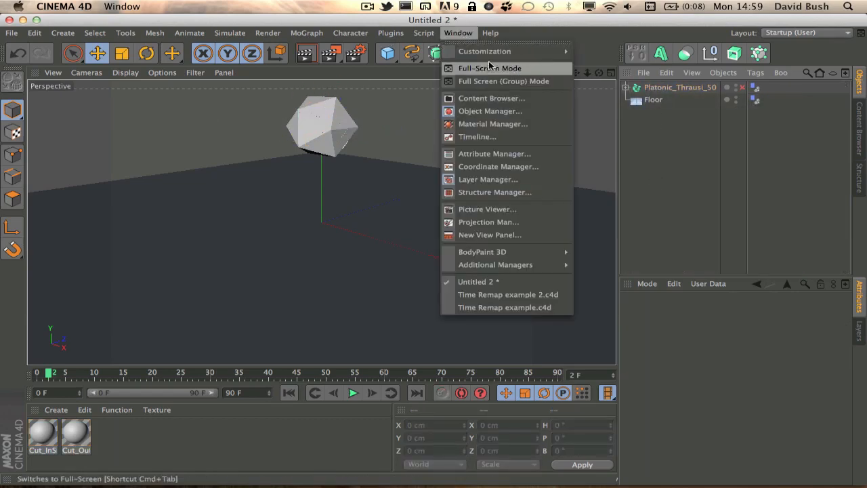
mouse_move(484, 52)
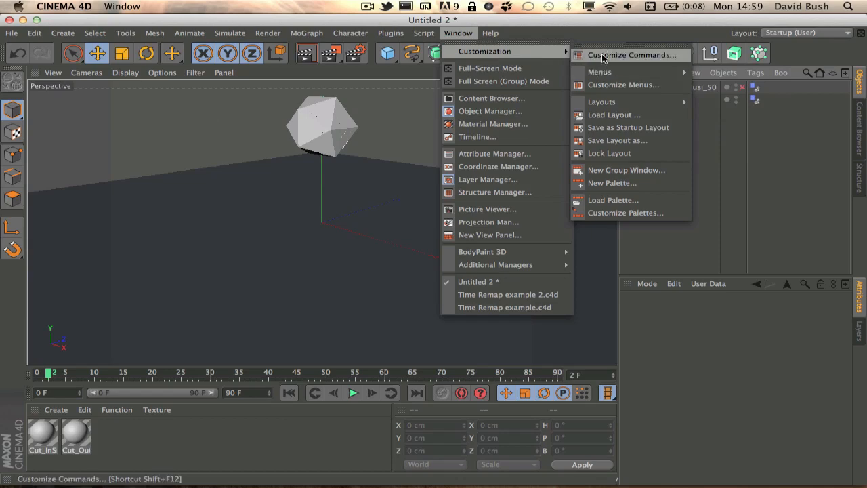
click(631, 55)
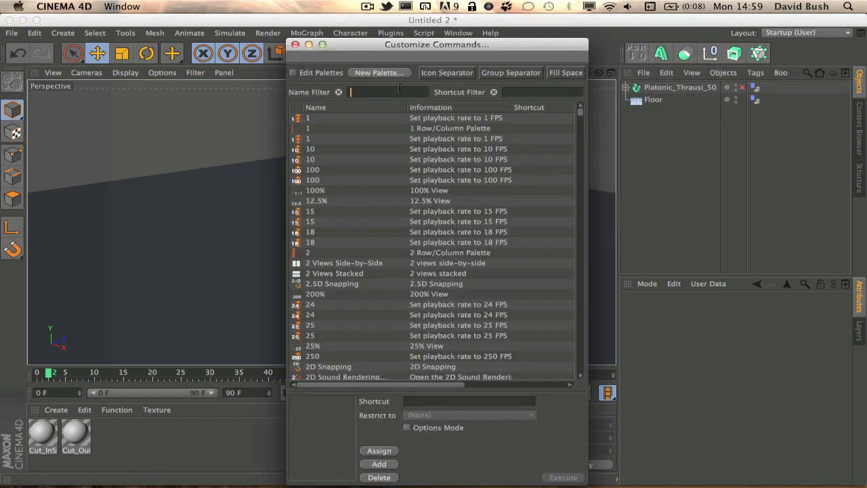
text(time)
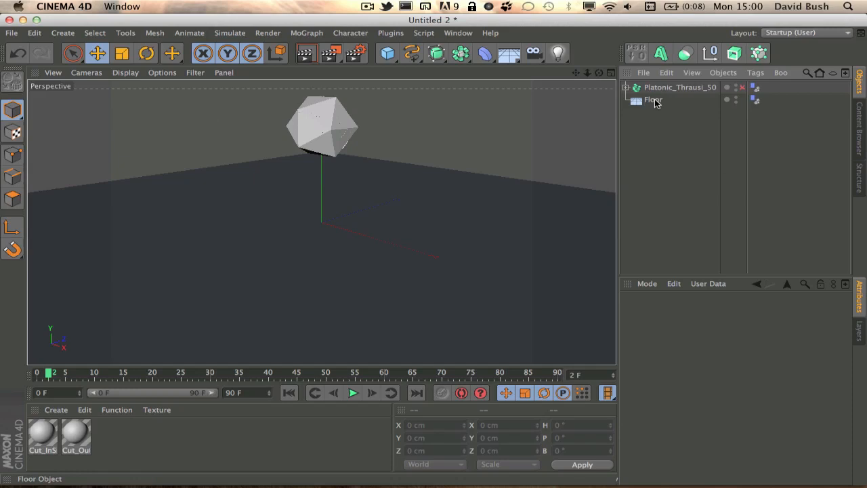
mouse_move(653, 99)
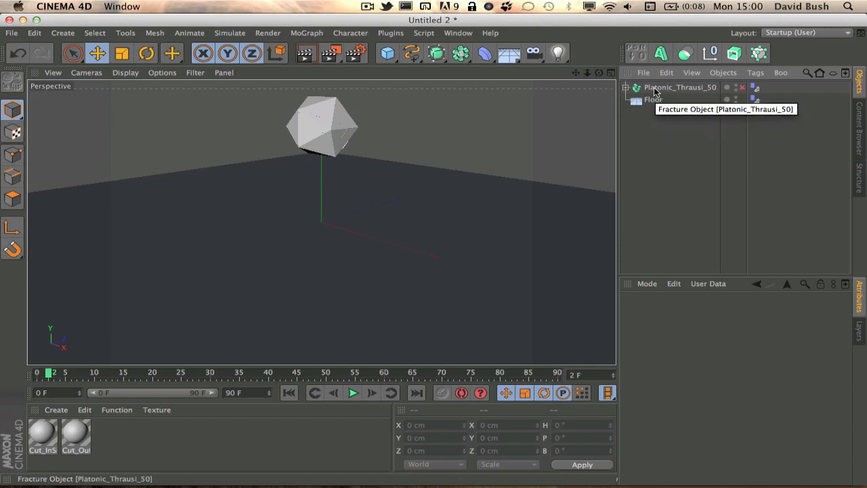
mouse_move(844, 129)
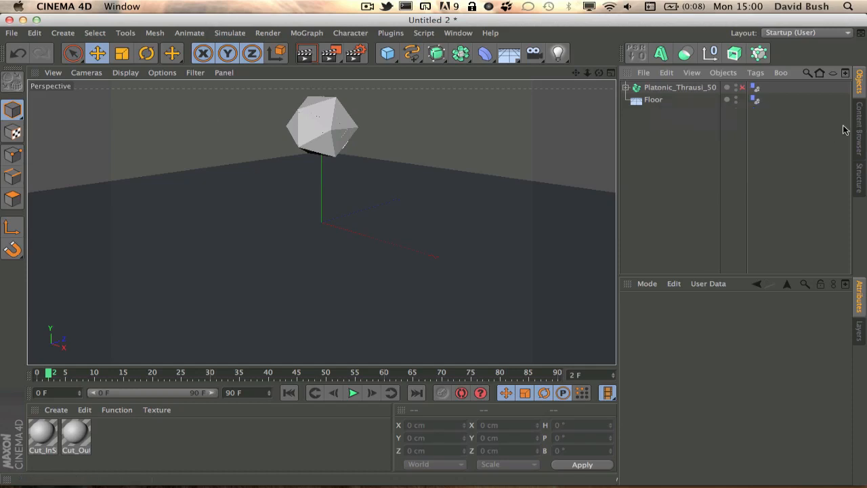
mouse_move(644, 134)
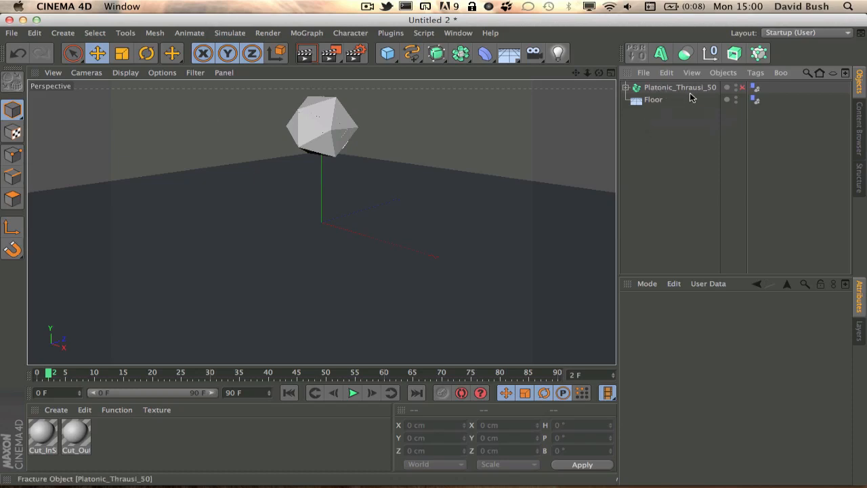
mouse_move(858, 124)
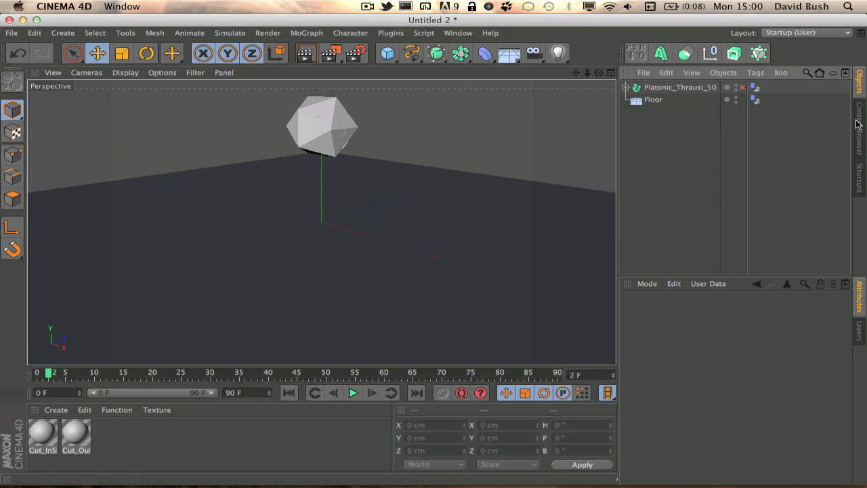
With the Fracture object selected, enable Use Playback Time on the cache, test values, and reset it to 0 F.
click(680, 87)
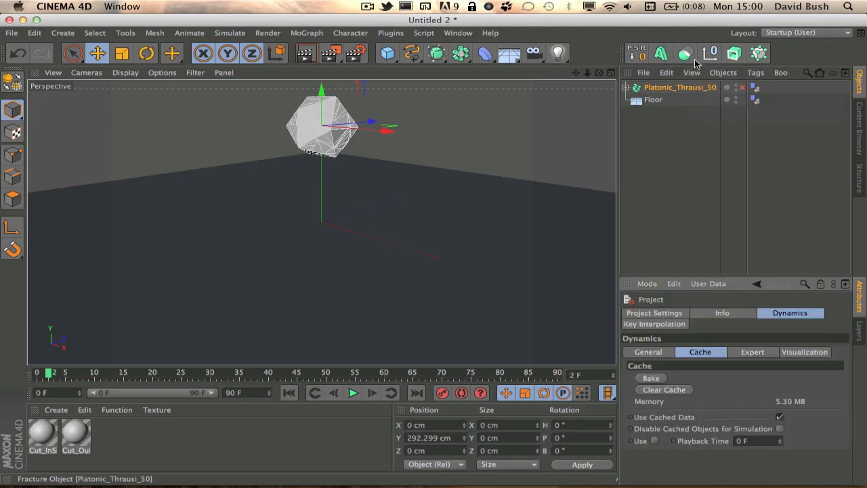
mouse_move(818, 439)
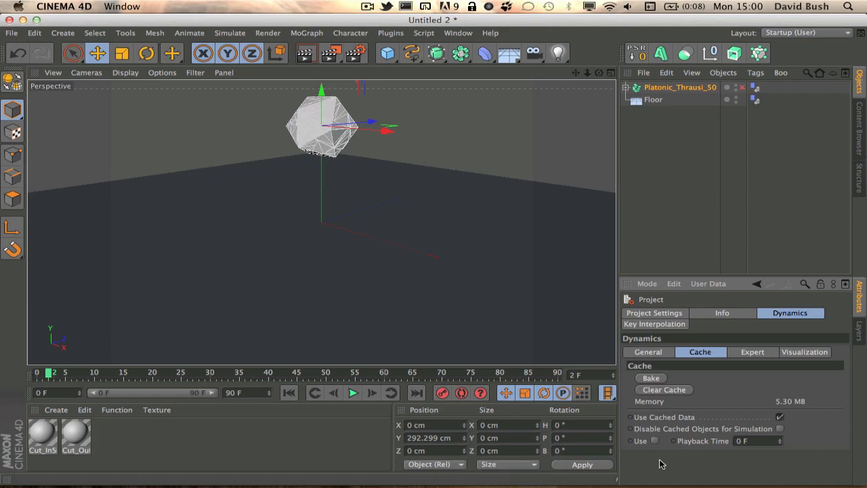
mouse_move(673, 445)
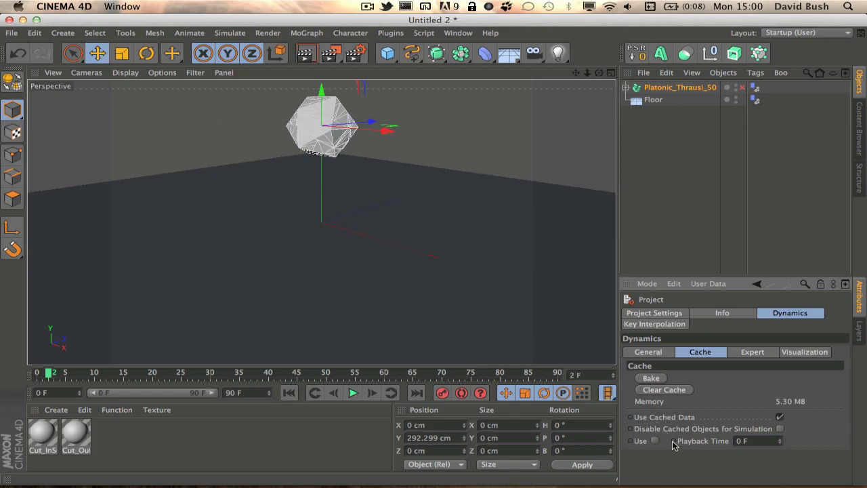
mouse_move(678, 452)
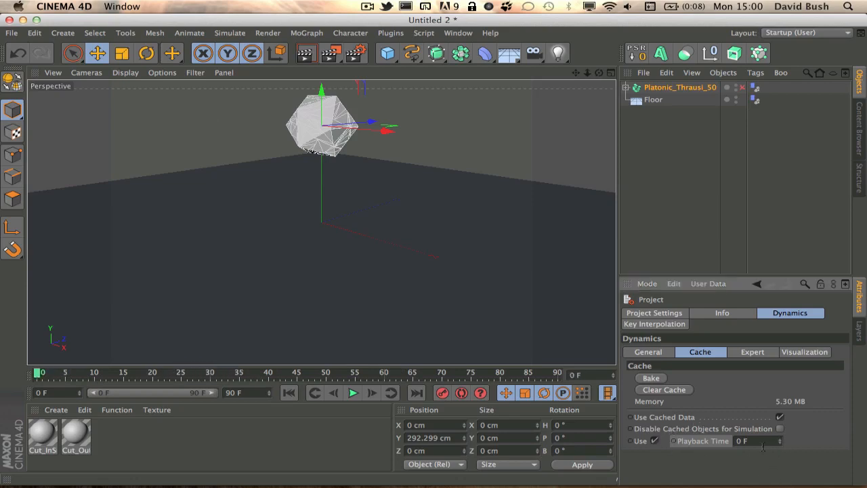
mouse_move(781, 444)
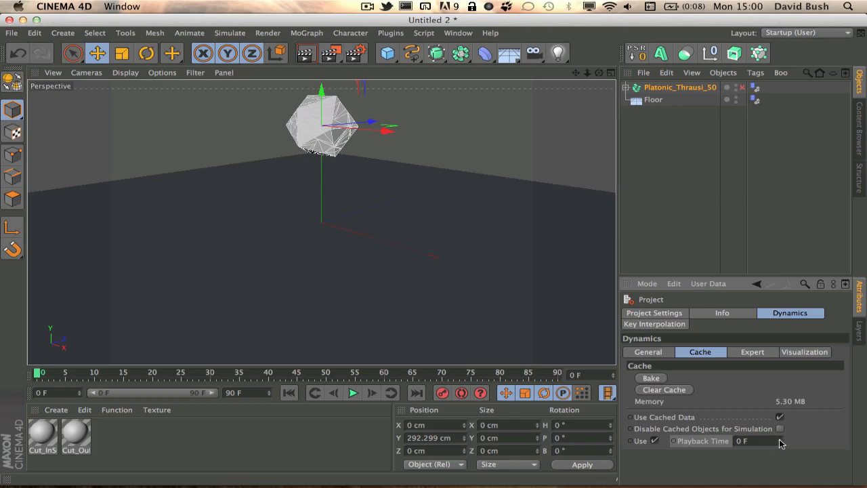
mouse_move(506, 393)
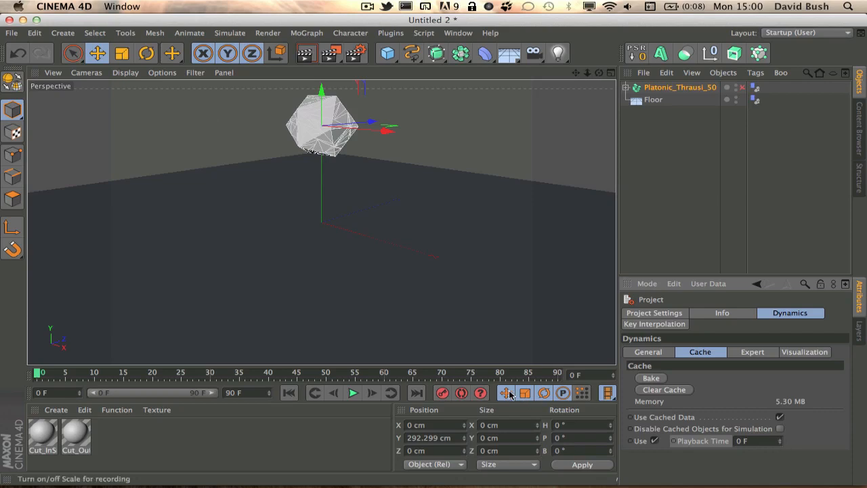
click(353, 393)
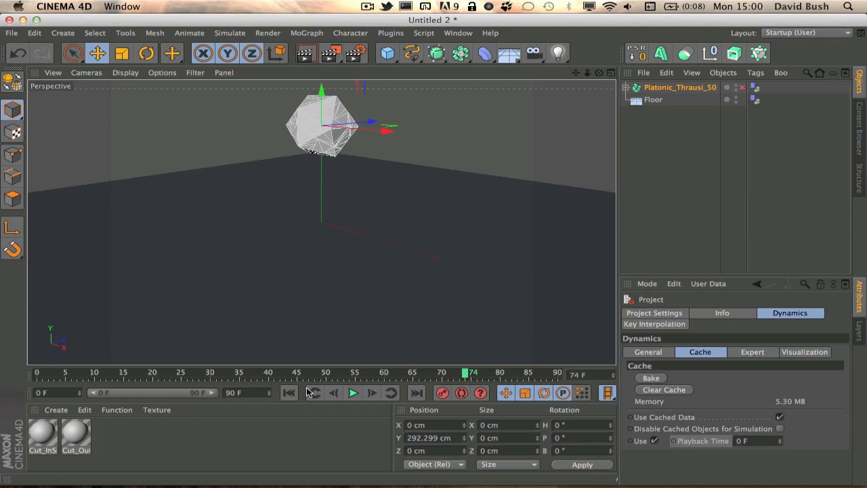
click(290, 393)
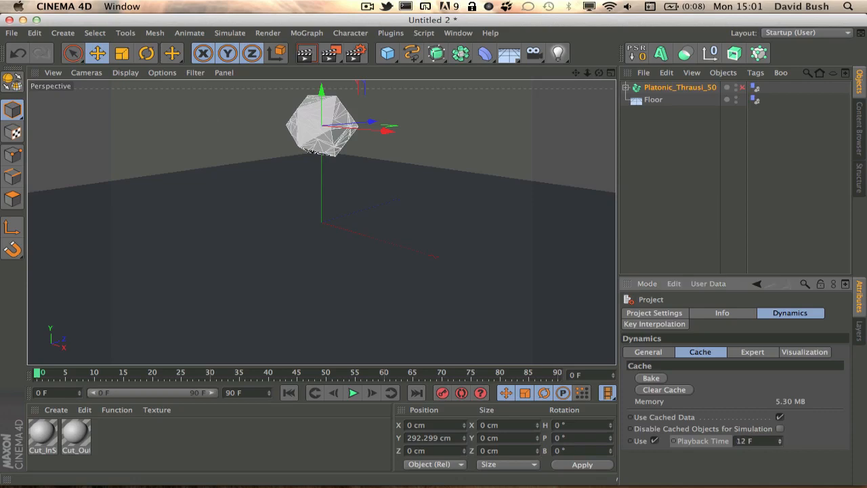
click(352, 393)
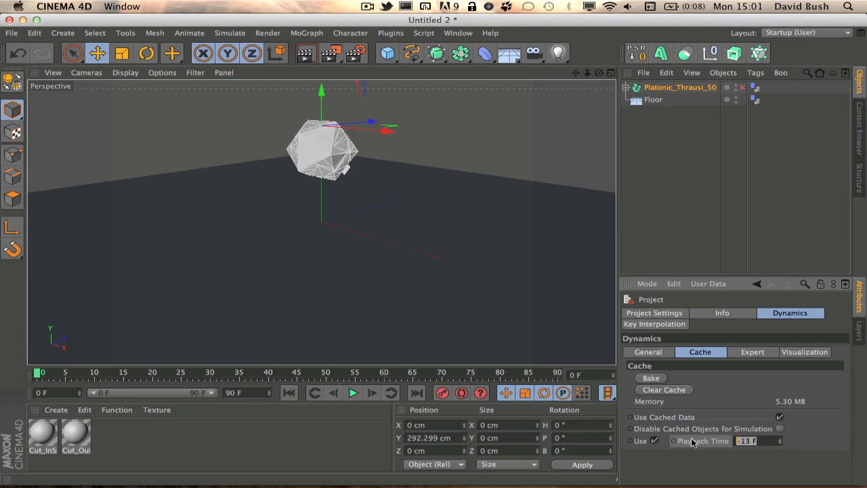
click(289, 393)
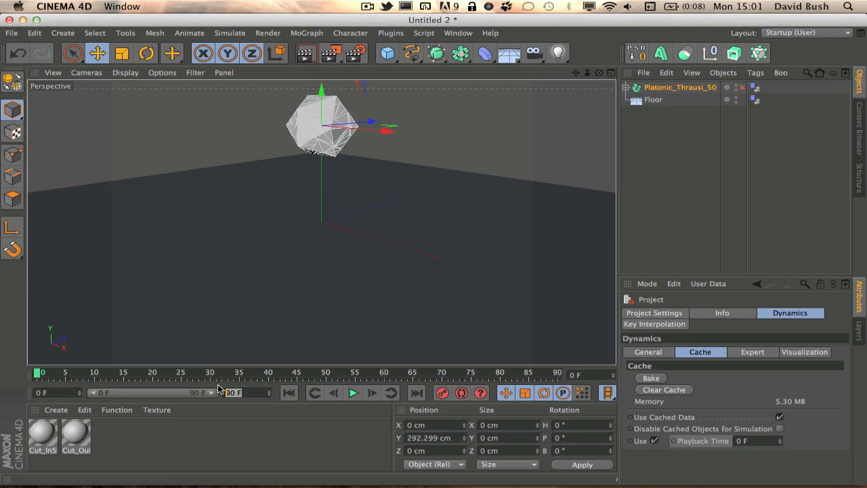
Set the animation end frame to 150 F.
text(150)
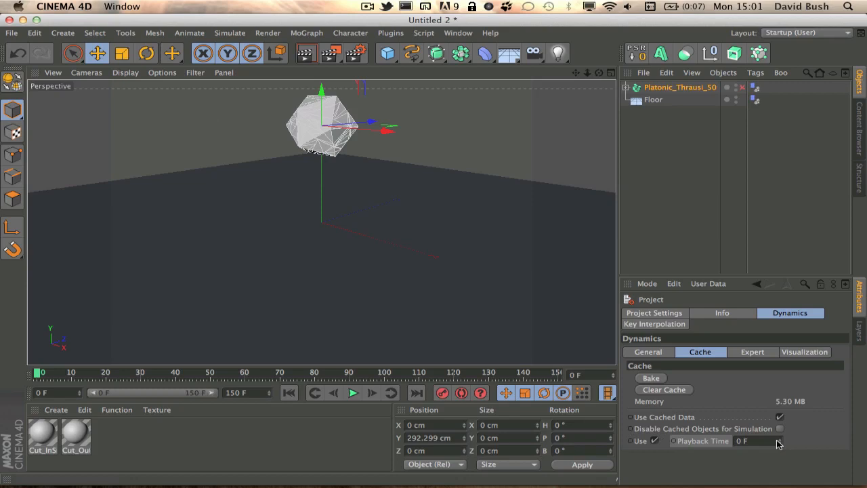
mouse_move(688, 450)
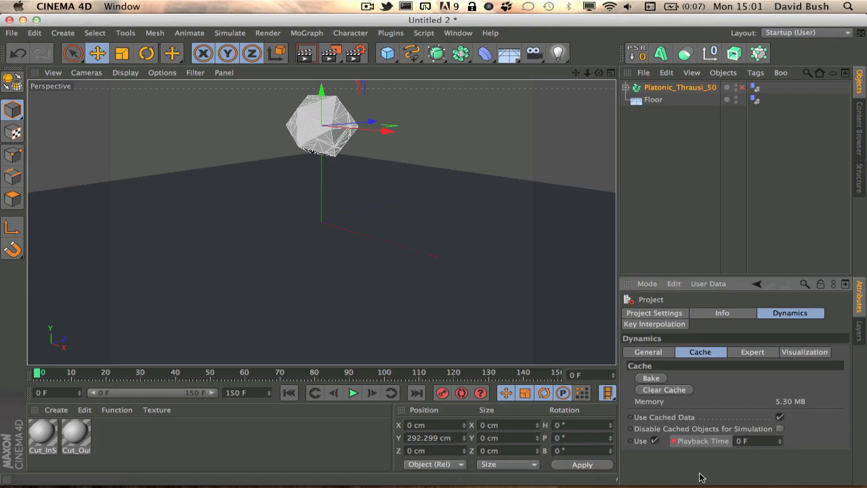
mouse_move(308, 414)
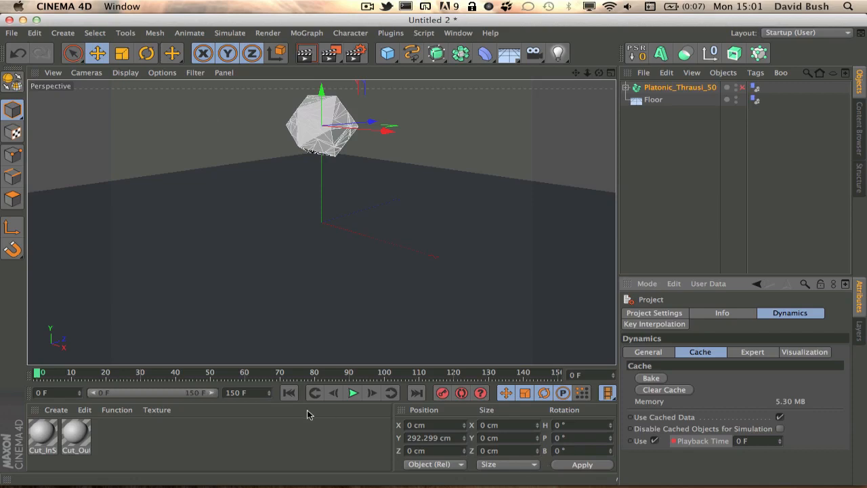
At later frames (10, then 40), change Playback Time and keyframe it for the remap.
click(101, 372)
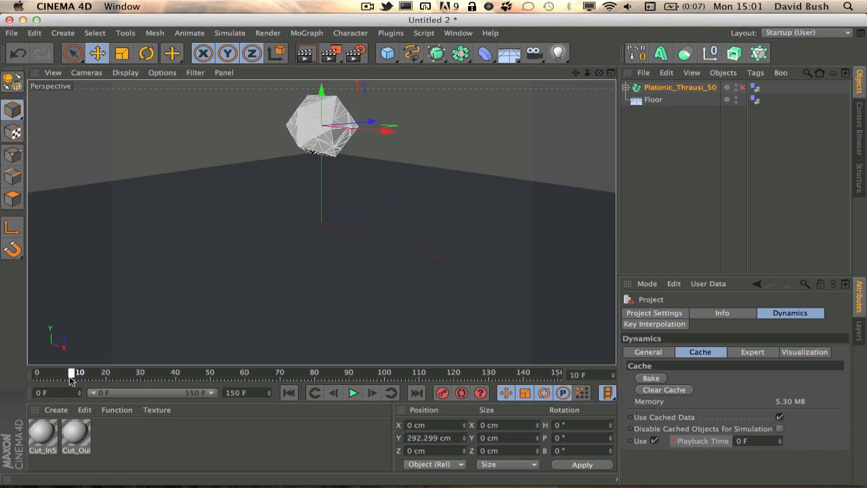
drag(72, 372, 175, 371)
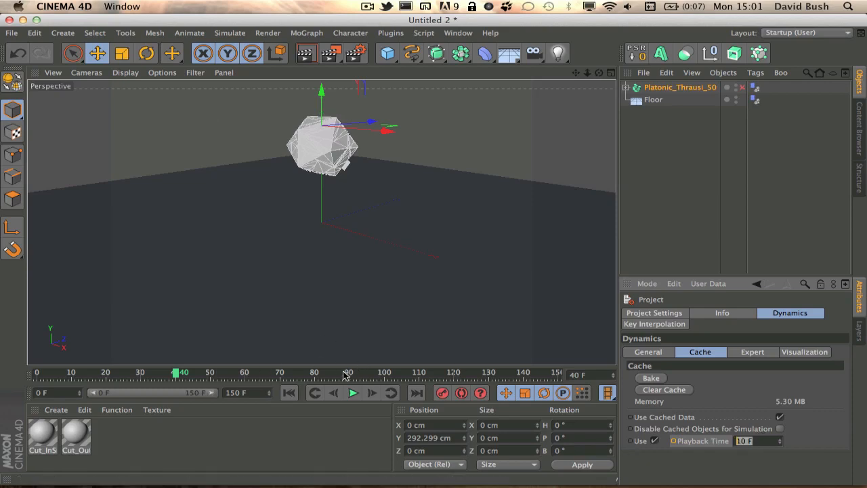
mouse_move(313, 376)
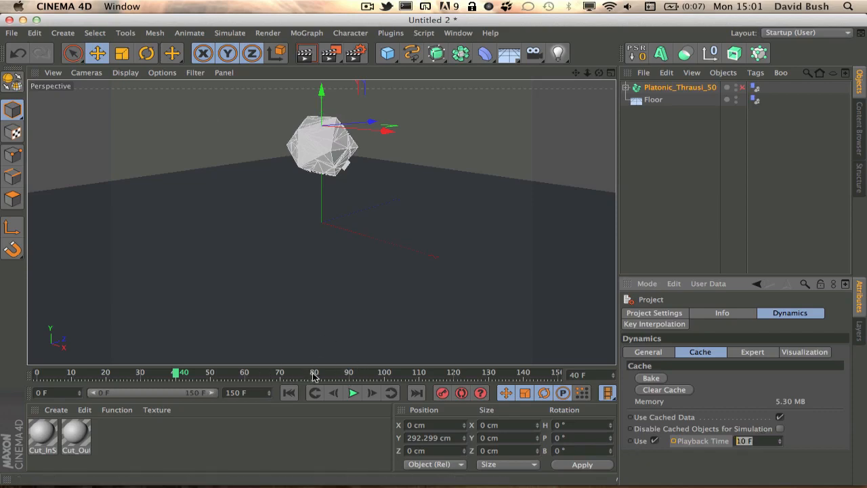
mouse_move(540, 446)
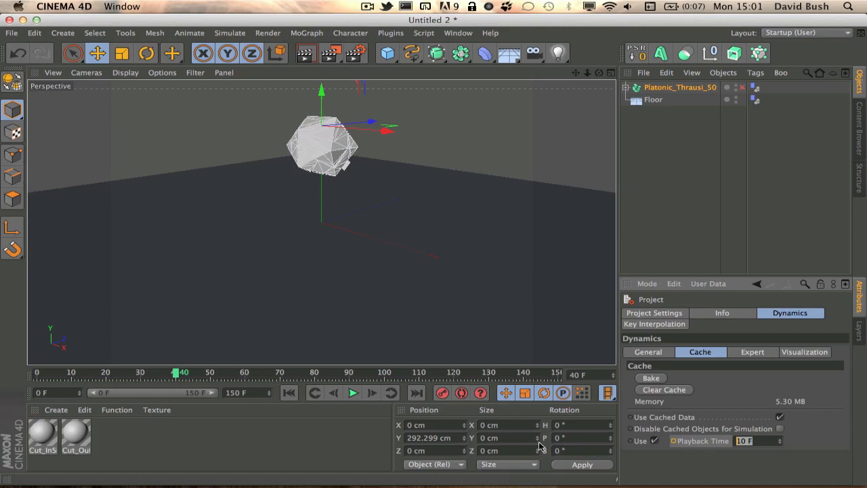
mouse_move(547, 441)
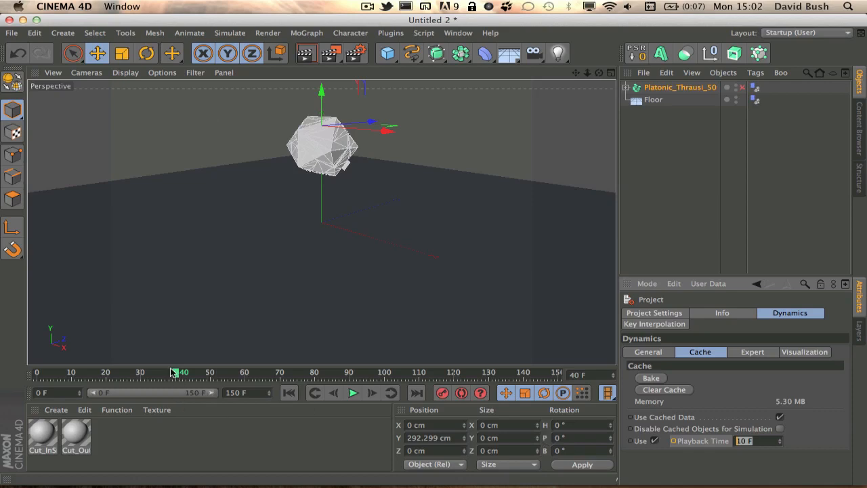
click(631, 441)
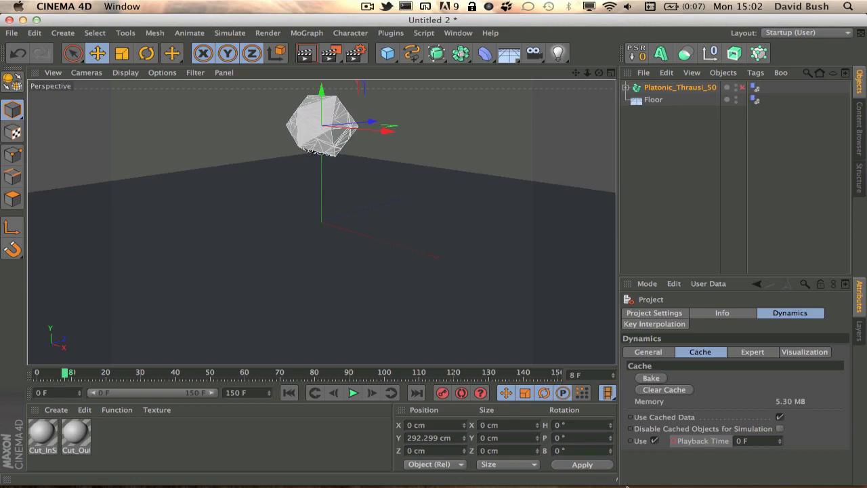
click(755, 441)
text(19)
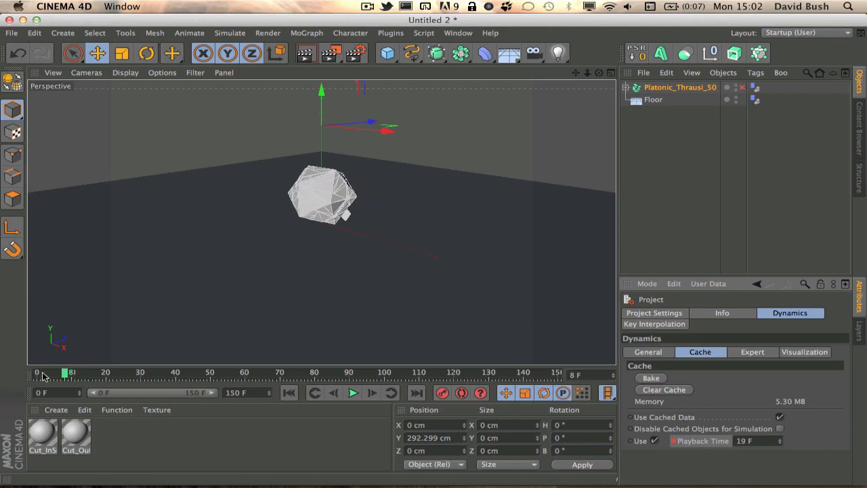
Scrub to see the shatter, rewind and play the fast-then-slow remapped animation from frame 0.
drag(63, 371, 280, 372)
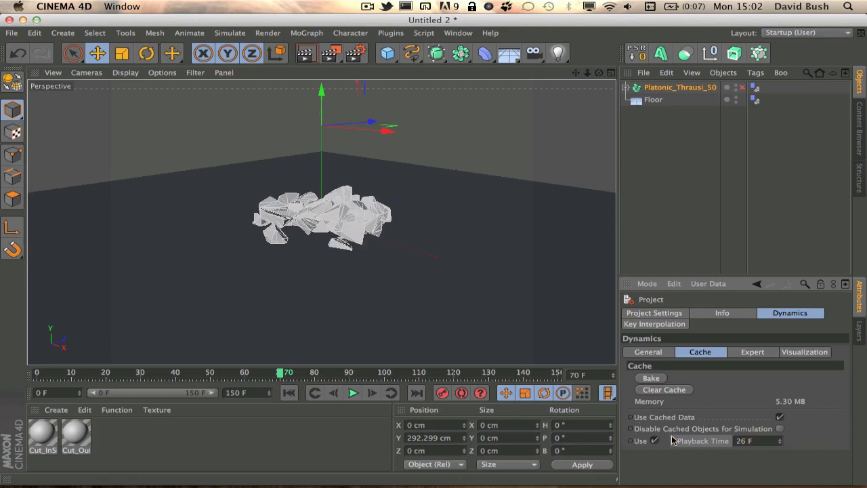
click(289, 393)
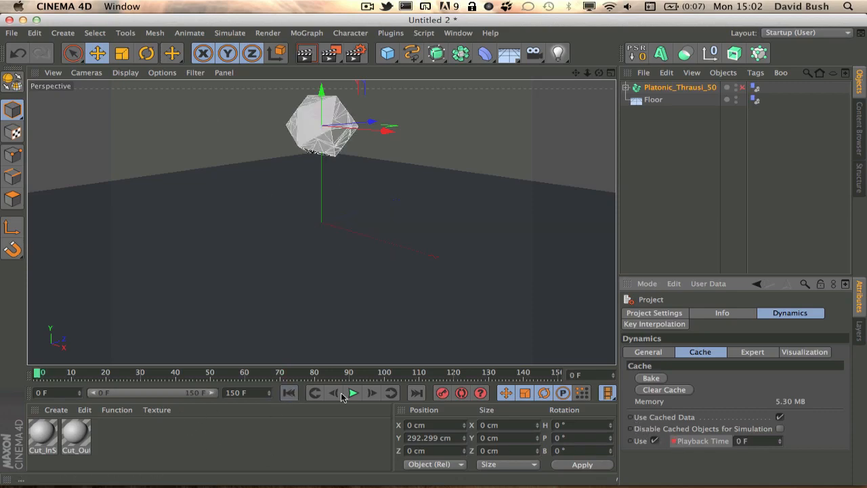
click(353, 393)
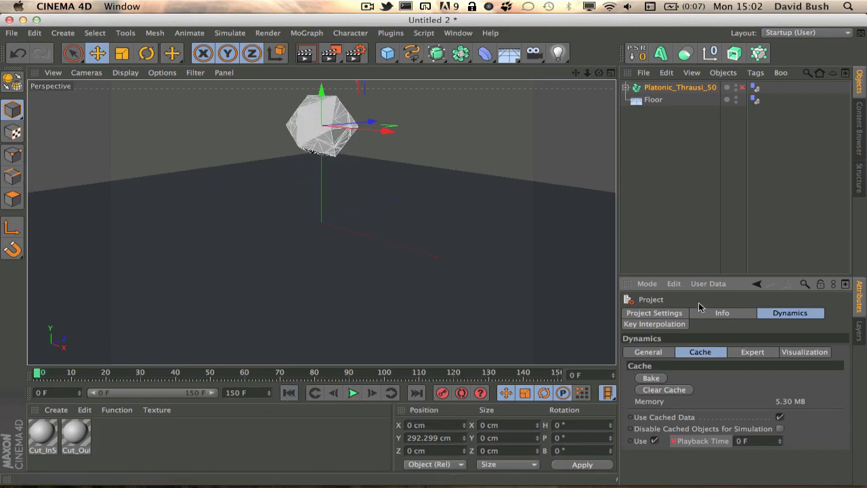
click(680, 87)
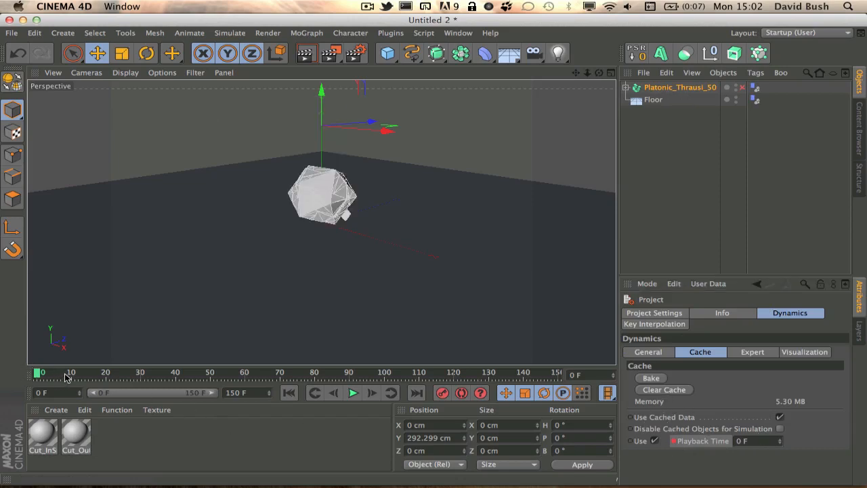
click(72, 372)
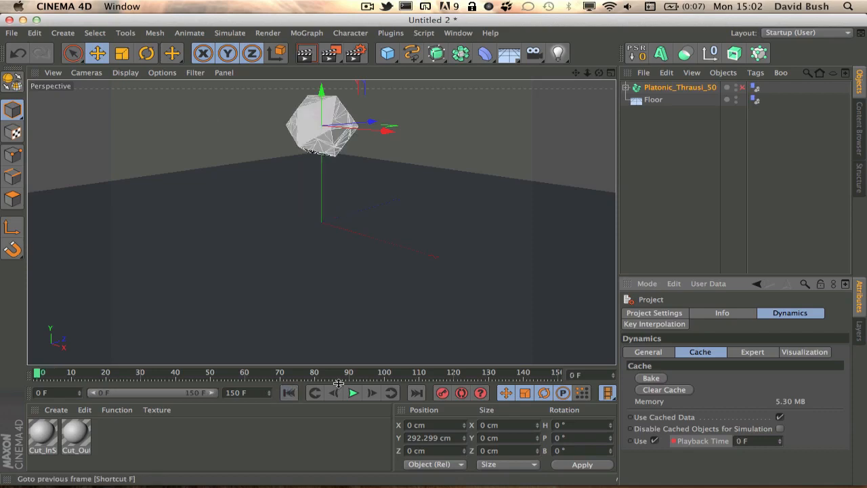
Play and scrub the shatter to inspect the fragments falling and hitting the floor.
click(352, 392)
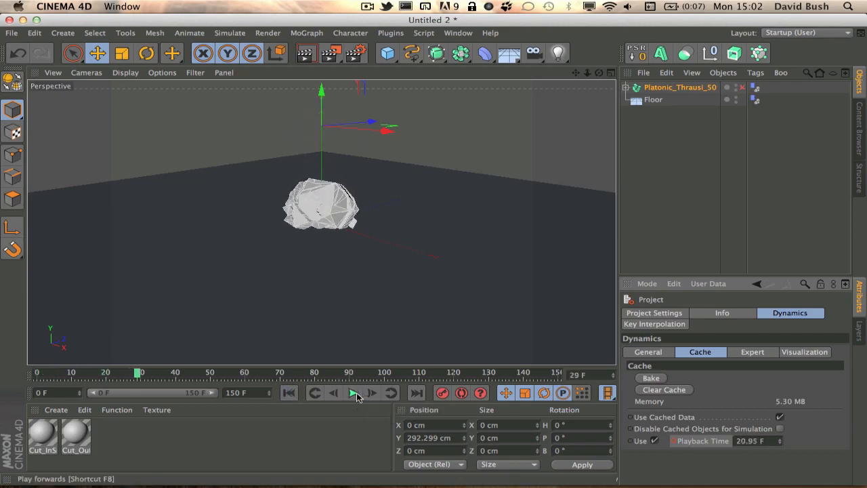
click(352, 393)
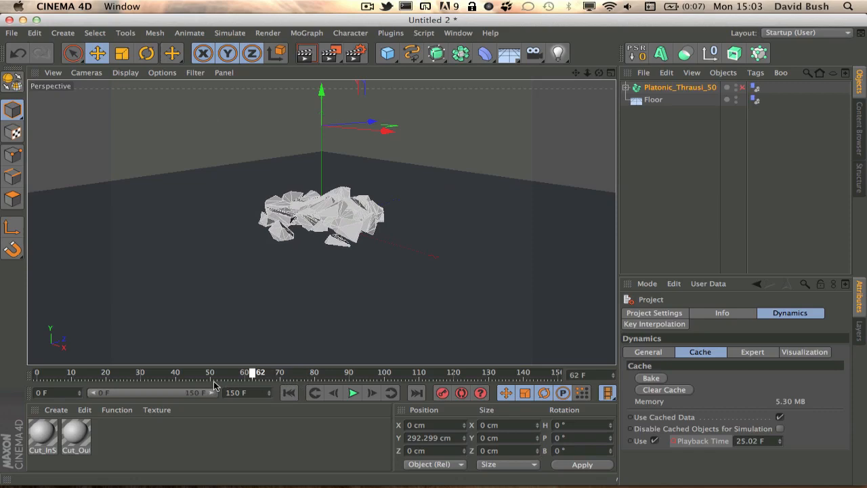
drag(250, 372, 118, 372)
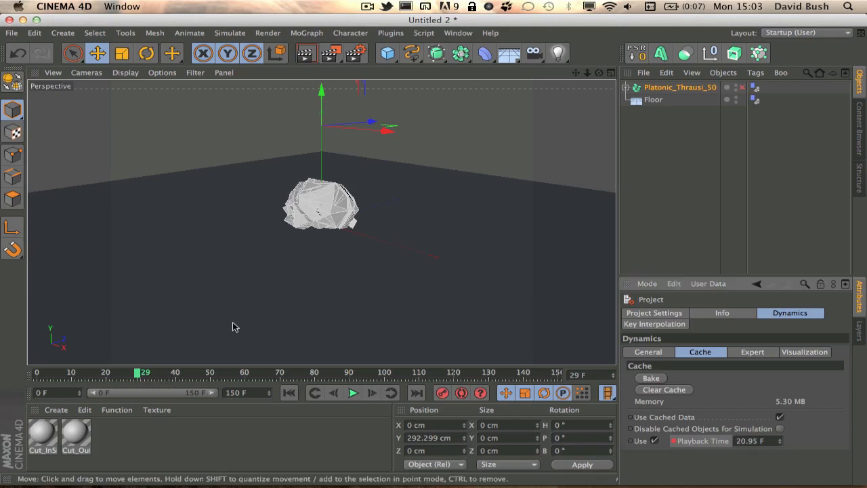
click(352, 393)
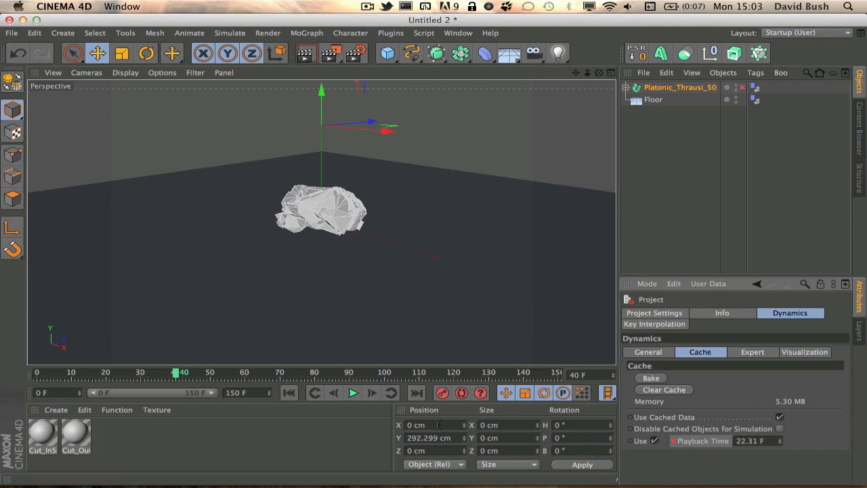
drag(178, 372, 167, 372)
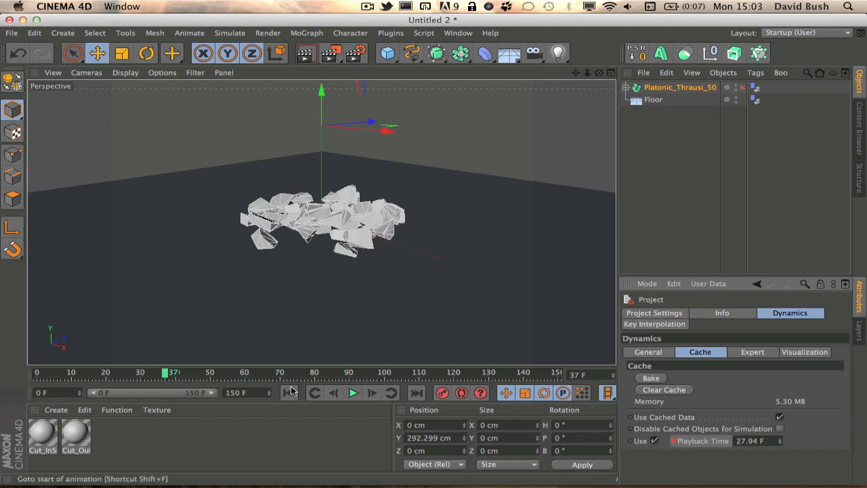
Replay from the start, go to frame 37 and set the cache Playback Time to 25 F.
click(352, 392)
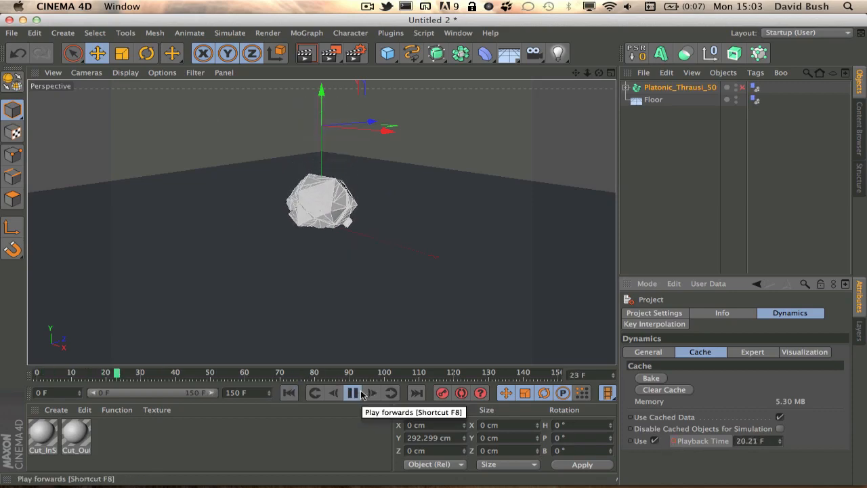
click(352, 393)
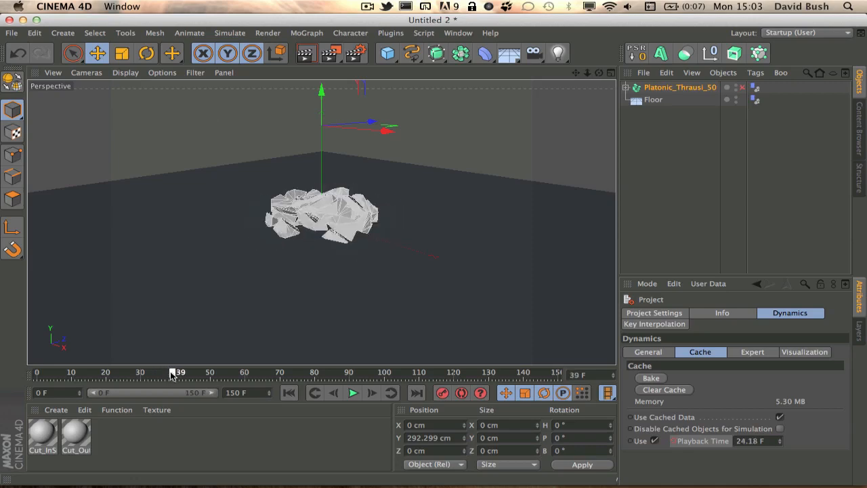
drag(177, 372, 168, 372)
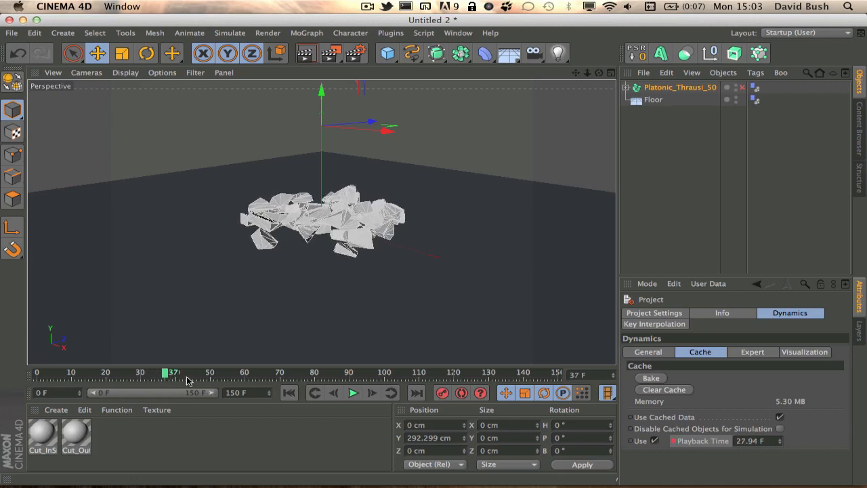
click(750, 441)
text(25)
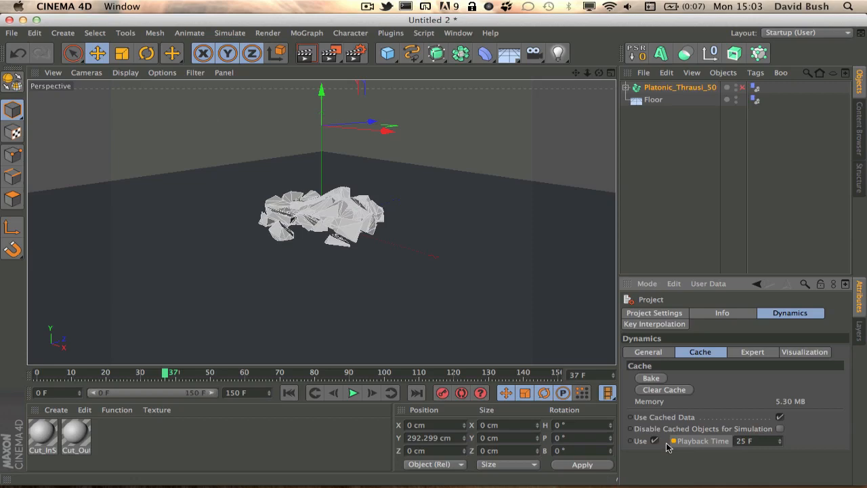
Replay the remapped shatter from the start and scrub back through frame 46 to frame 0.
click(289, 393)
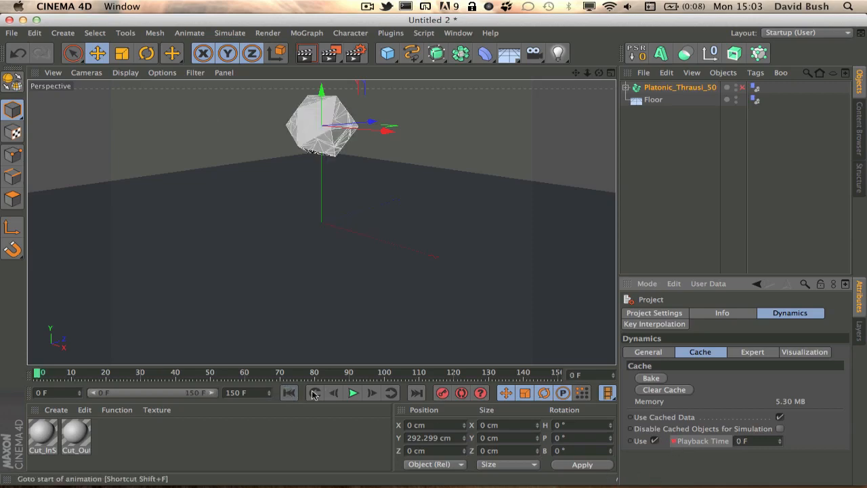
click(352, 393)
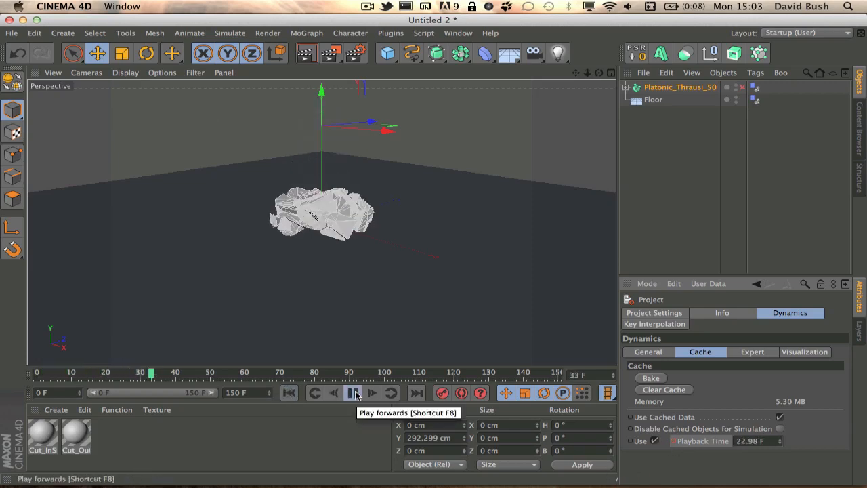
click(355, 393)
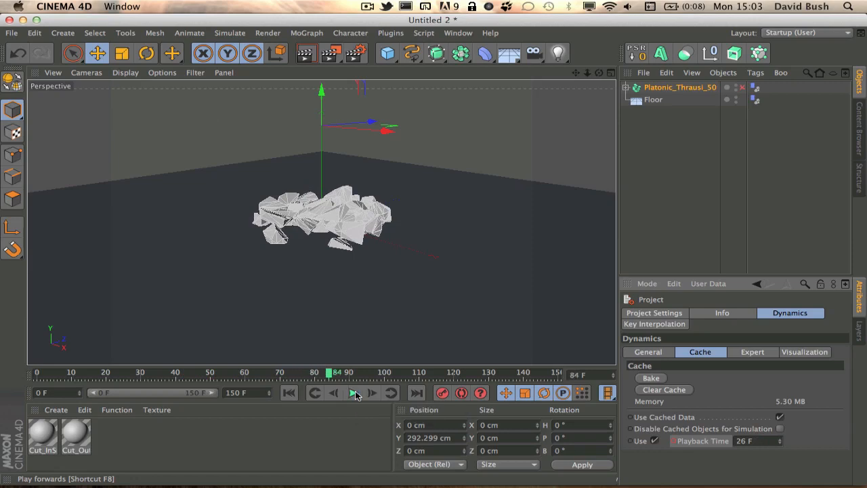
click(353, 393)
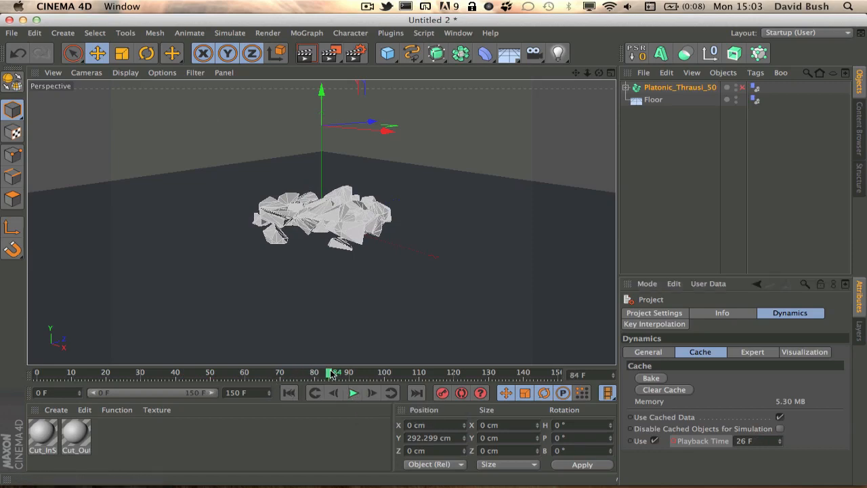
drag(330, 373, 202, 373)
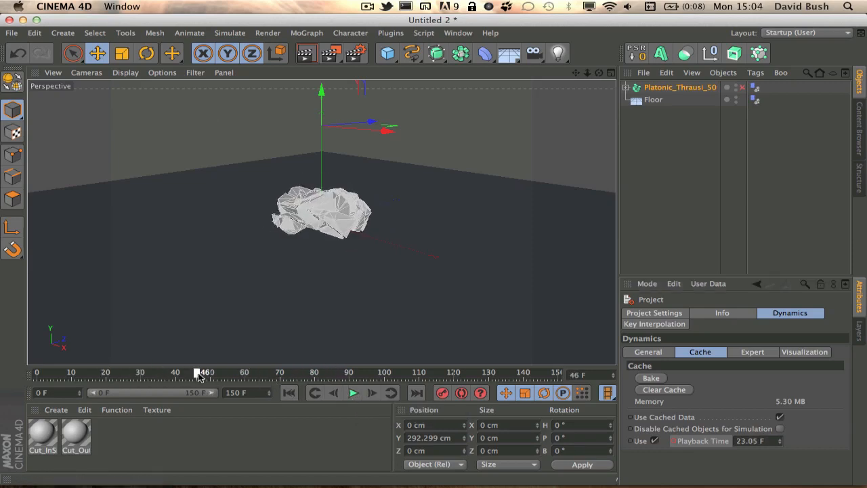
drag(199, 372, 289, 372)
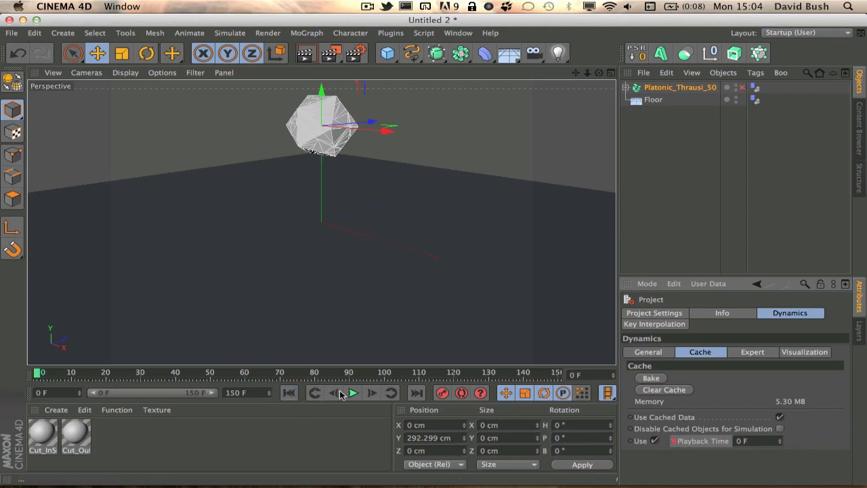
Play again, scrub to frame 73 with the platonic intact, then return to frame 0.
click(352, 393)
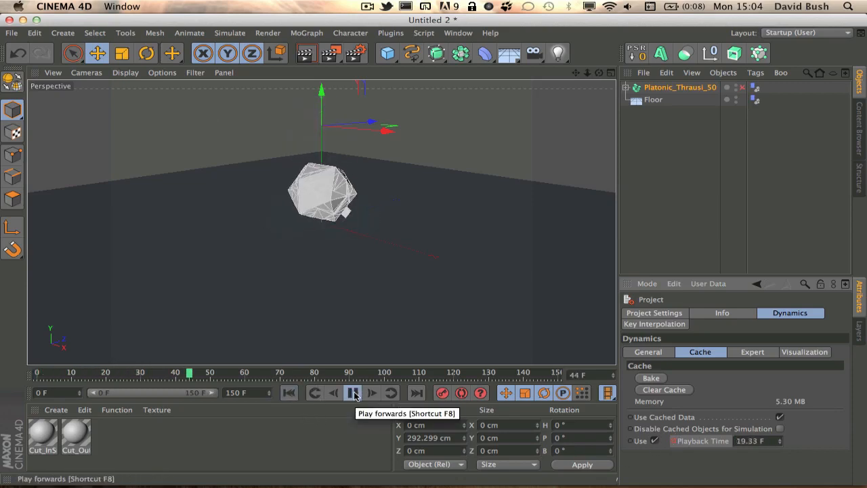
click(352, 393)
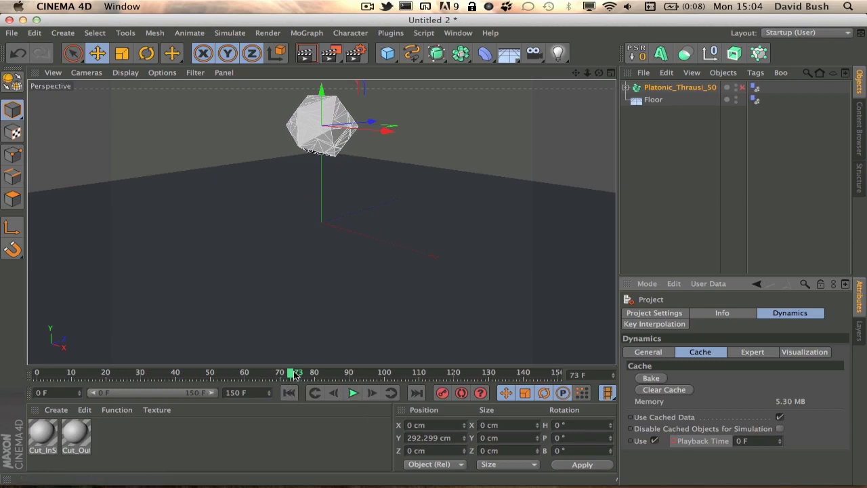
drag(292, 372, 286, 372)
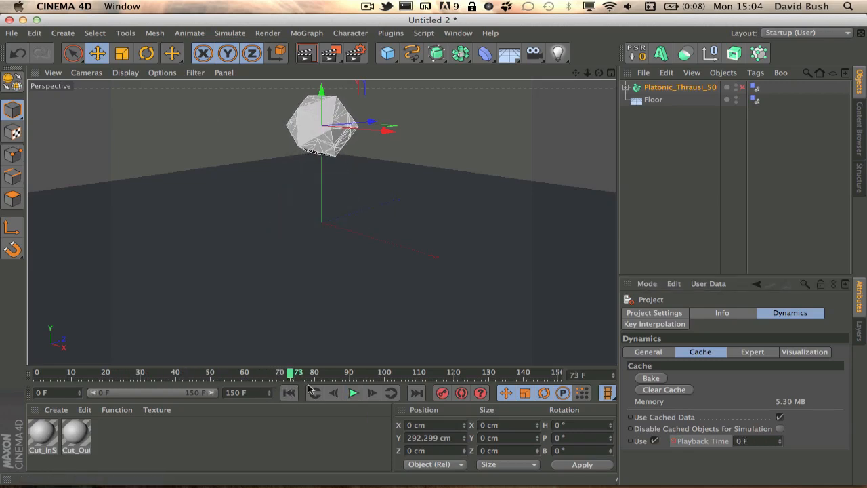
click(352, 392)
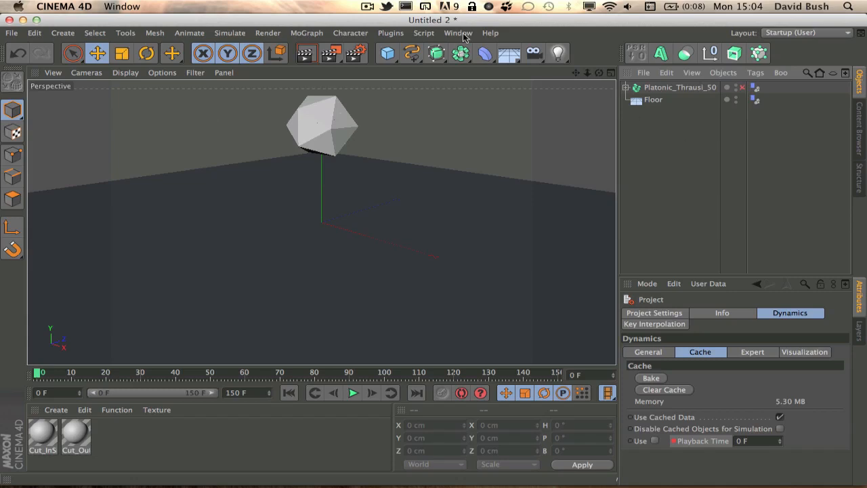
Switch to the Time Remap example.c4d scene and select Pyramid.1_Thrausi_50.
click(458, 32)
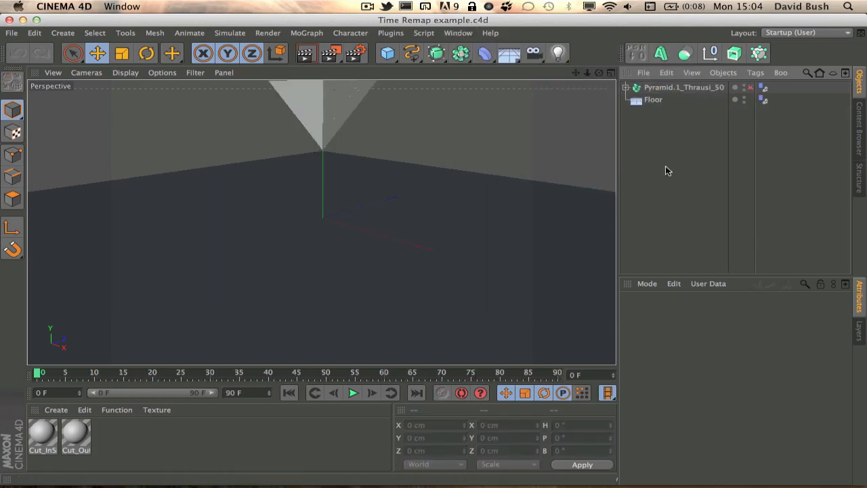
click(683, 87)
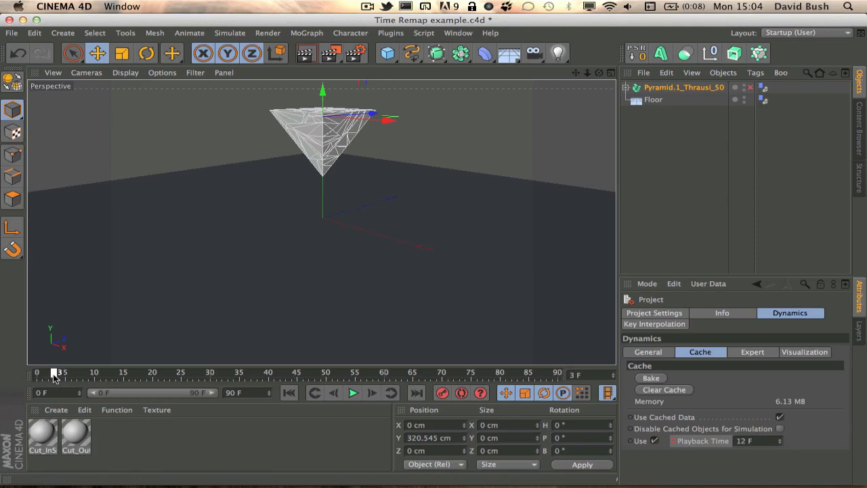
Scrub through the pyramid's fall, the impact on the floor and the pieces scattering.
drag(55, 372, 76, 372)
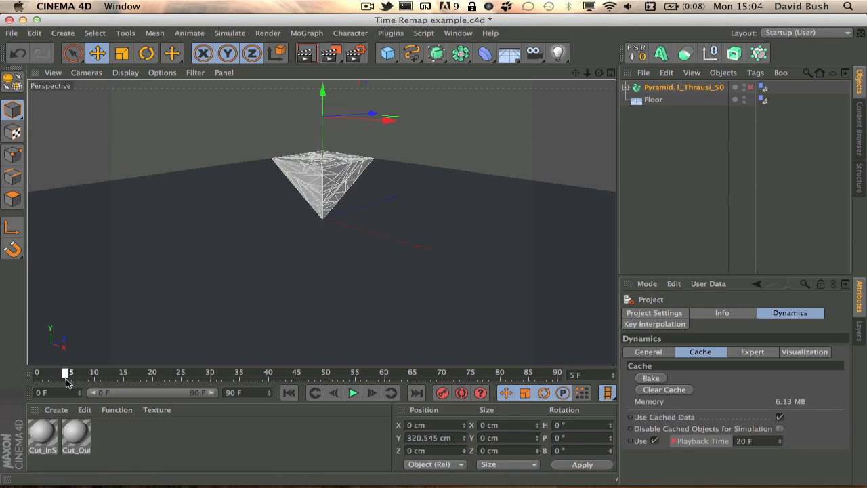
drag(68, 372, 136, 372)
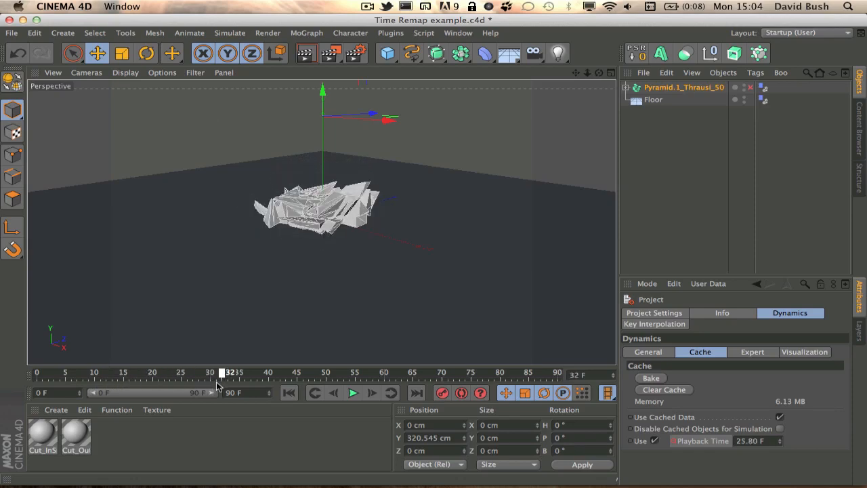
drag(227, 372, 218, 372)
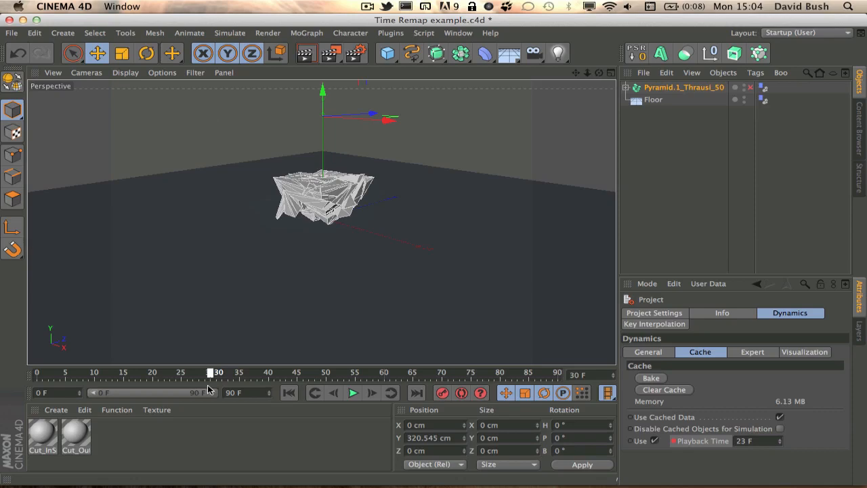
drag(211, 371, 39, 372)
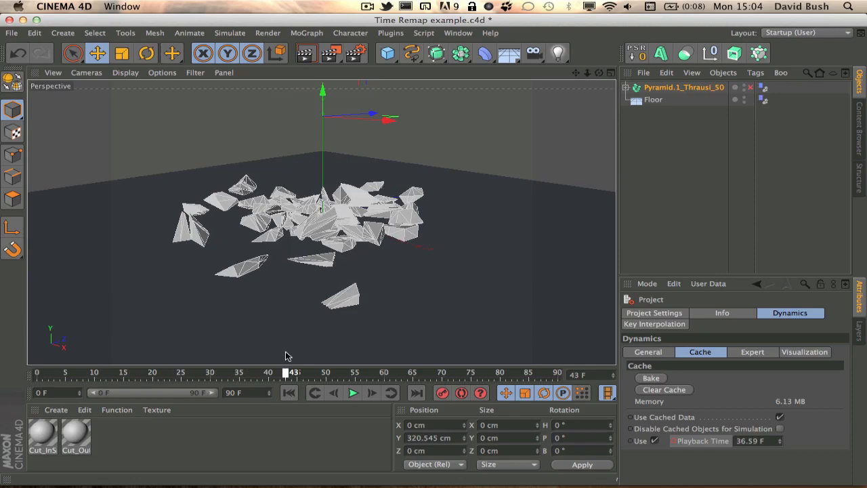
drag(291, 372, 172, 372)
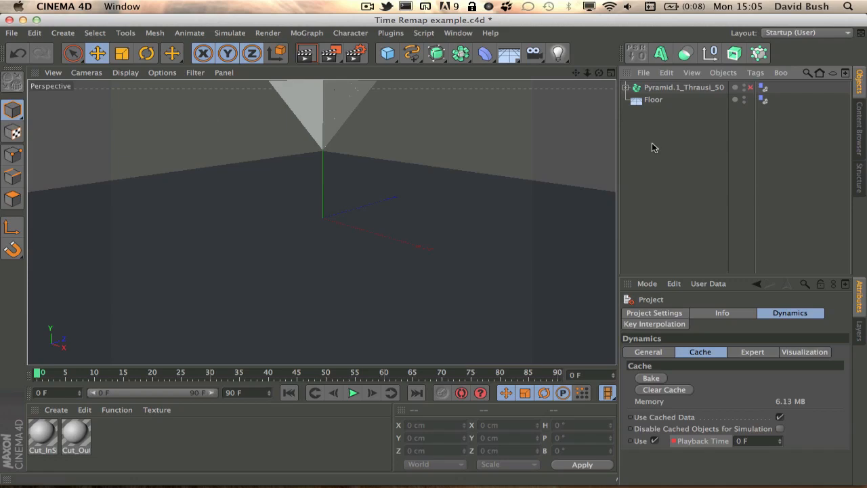
mouse_move(749, 486)
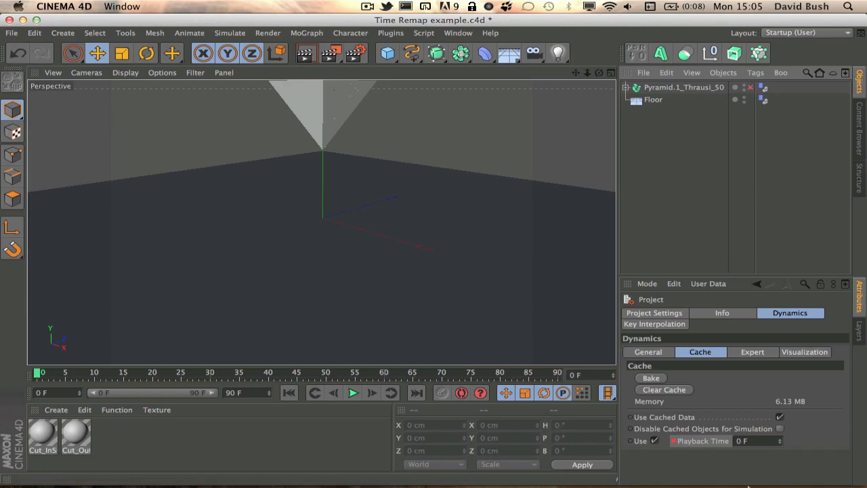
mouse_move(706, 275)
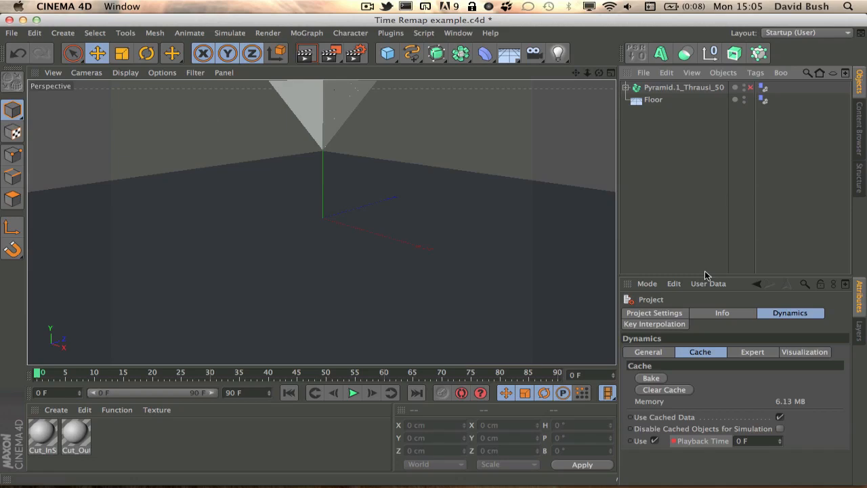
mouse_move(421, 123)
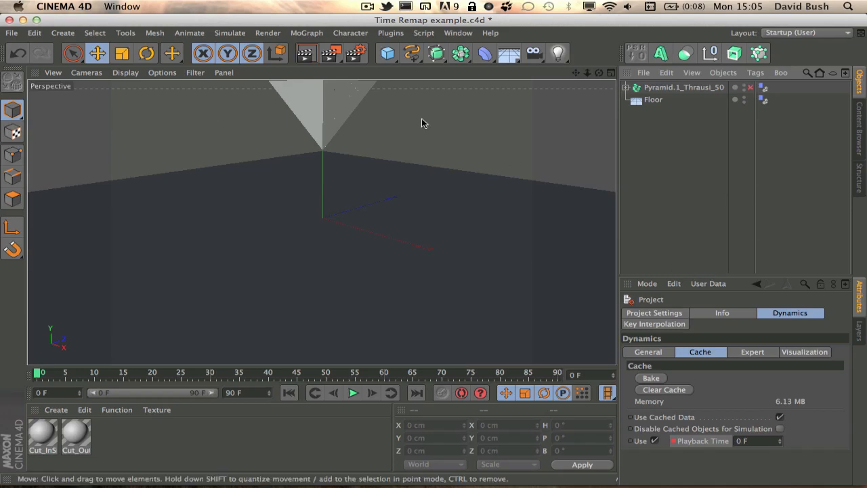
mouse_move(519, 176)
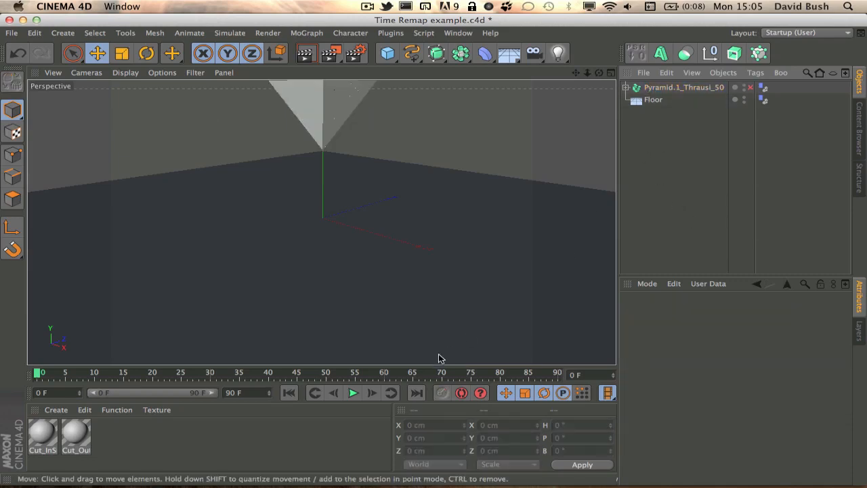
mouse_move(365, 232)
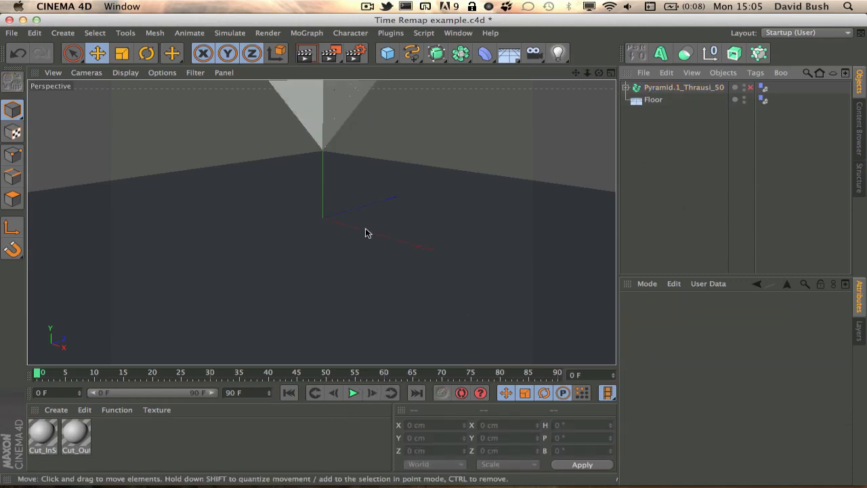